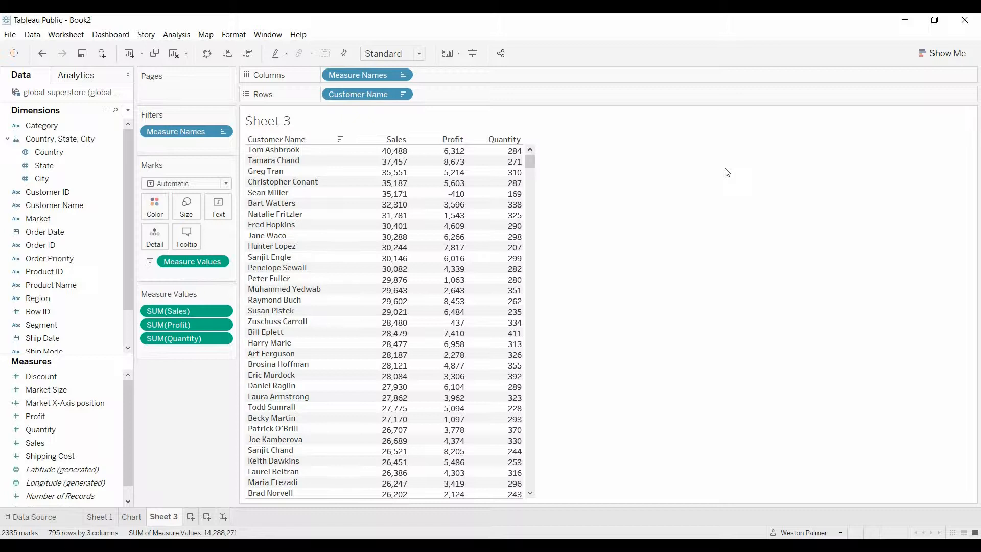
Create a new parameter named Customer Sort Order with data type String
left_click(267, 120)
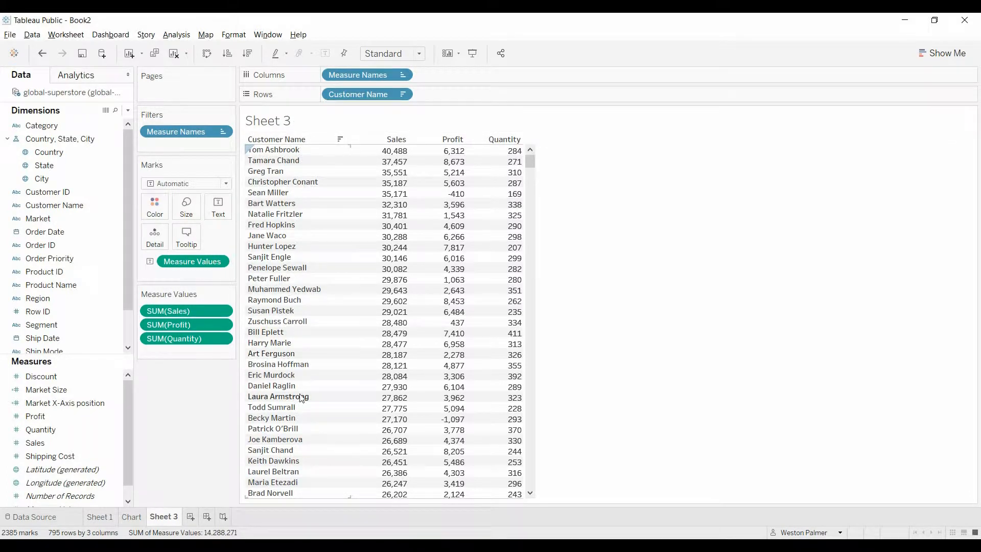
mouse_move(453, 153)
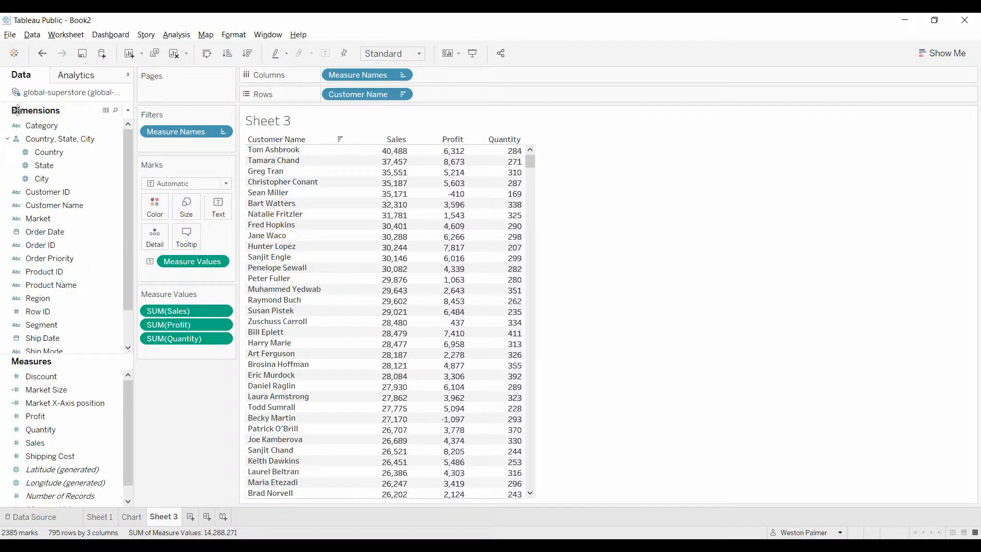
left_click(128, 111)
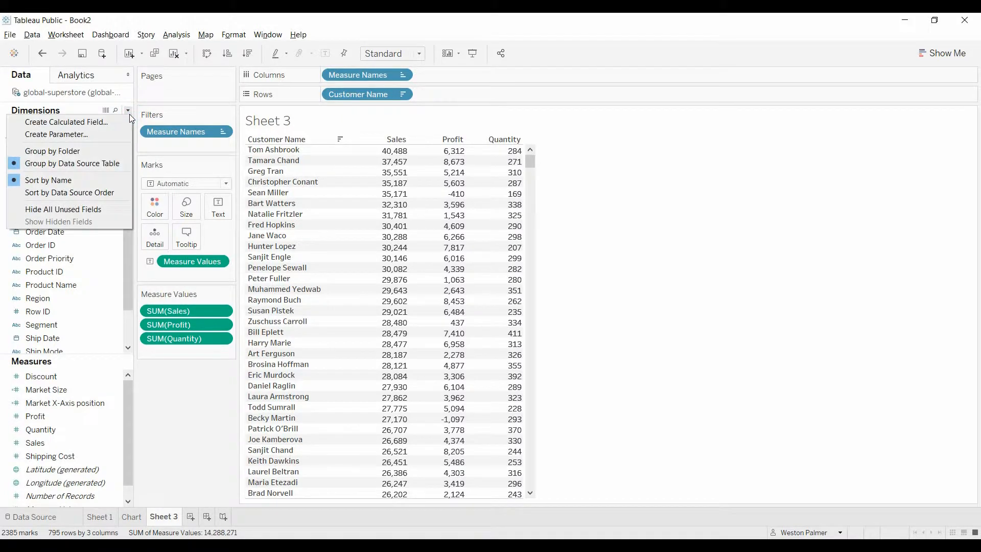
mouse_move(56, 135)
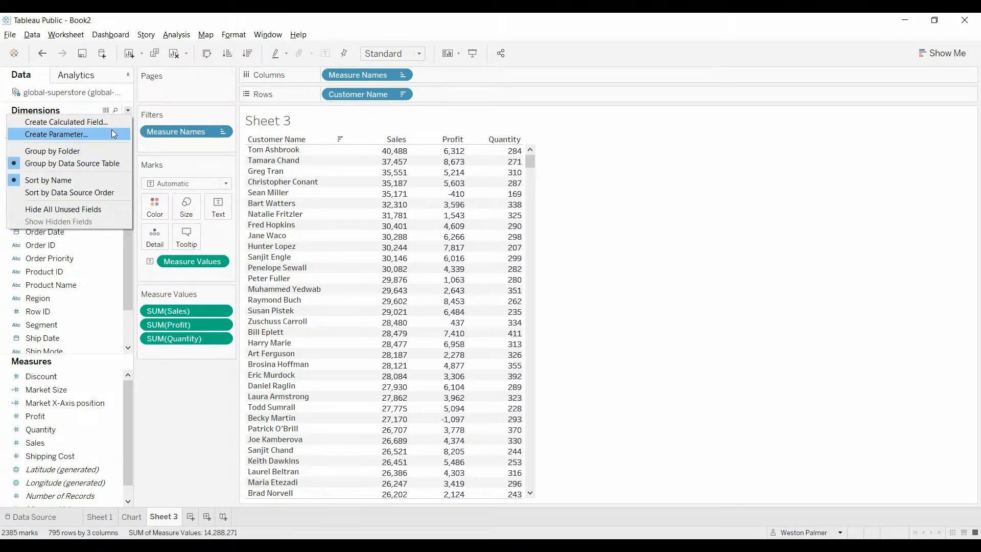
left_click(55, 135)
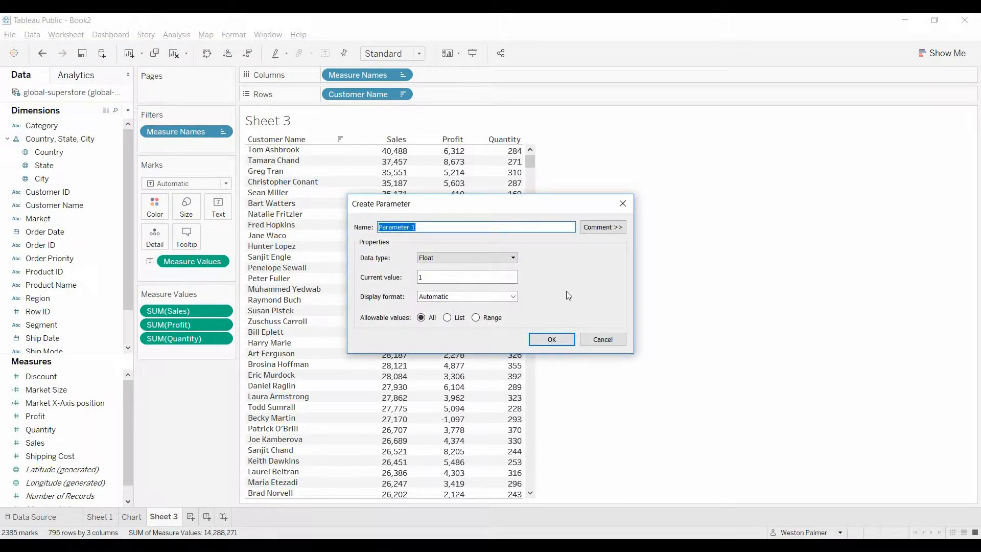
type("Customer Sort ORder")
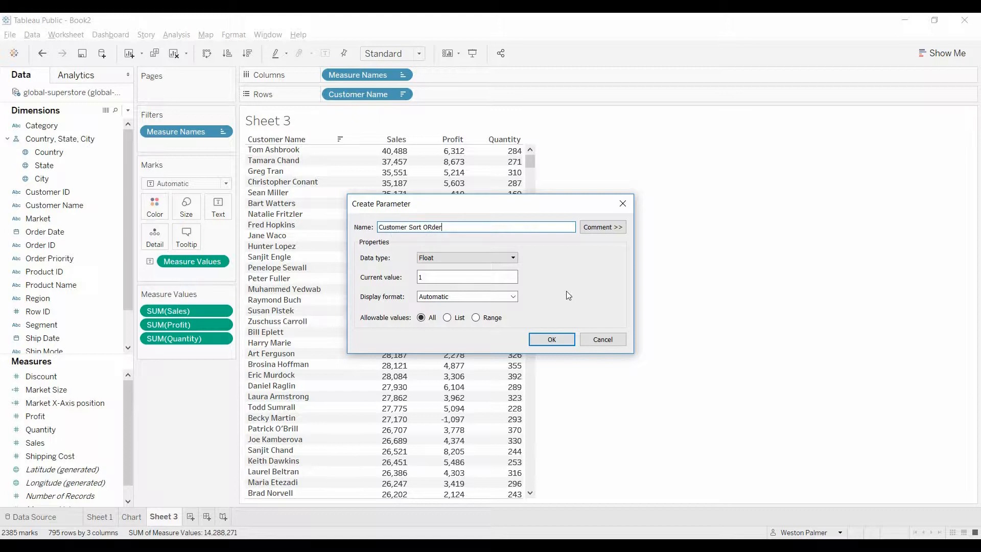
type("Order")
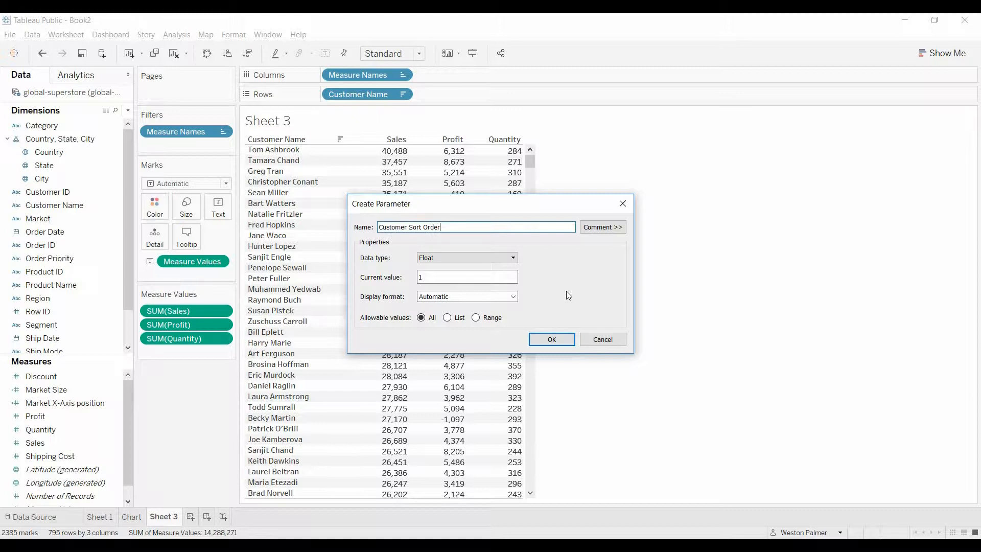
left_click(513, 257)
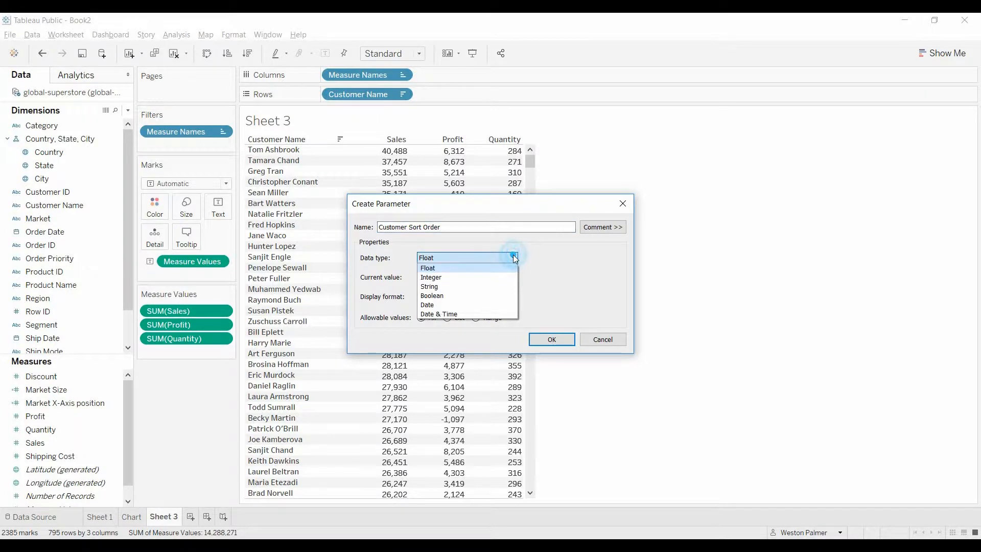
left_click(429, 286)
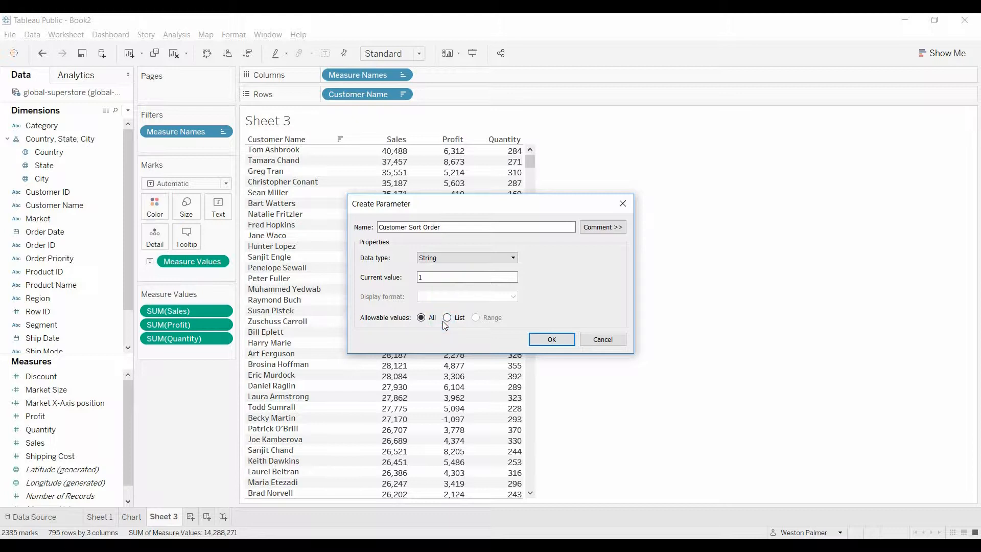
Restrict allowable values to a list of Sales, Profit and Quantity, then confirm the parameter
left_click(448, 317)
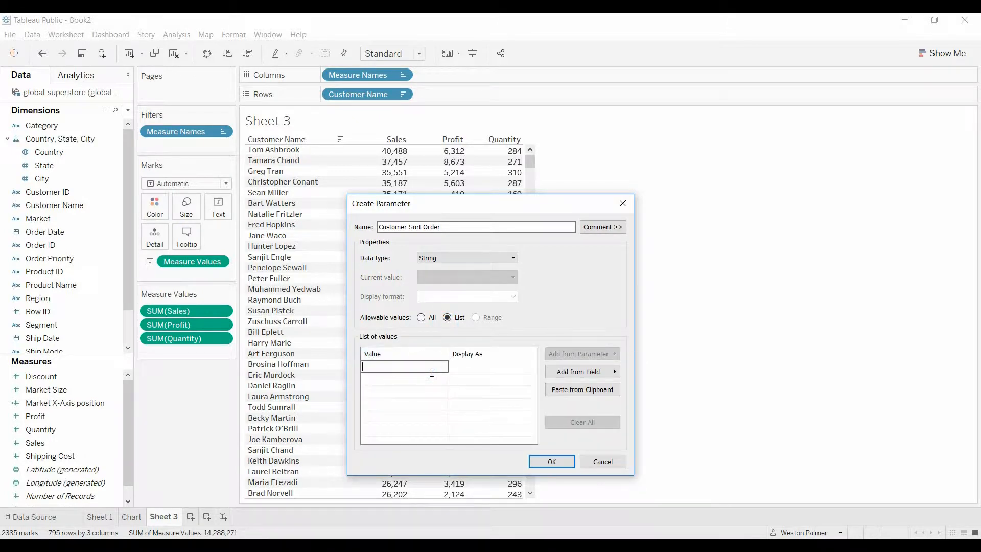
type("Sales")
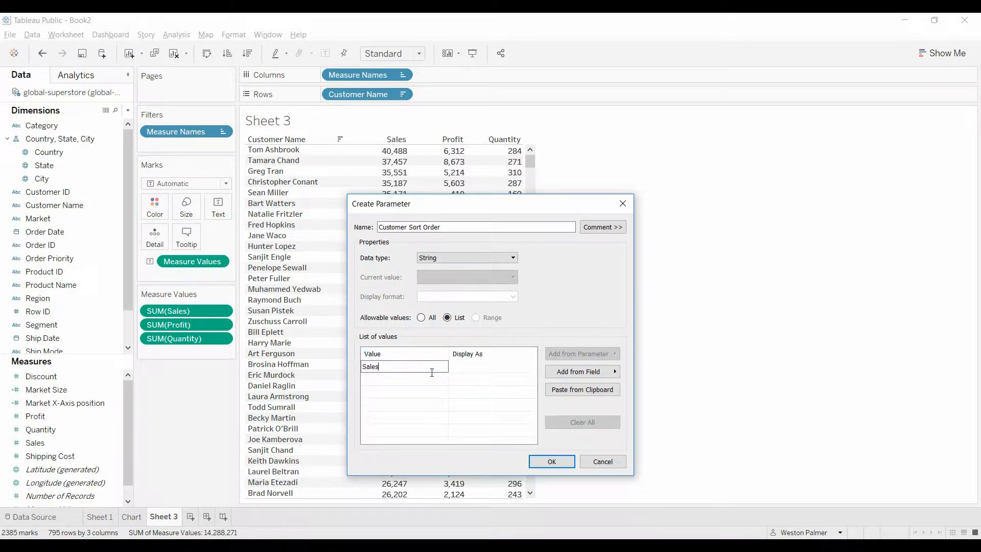
key("Enter")
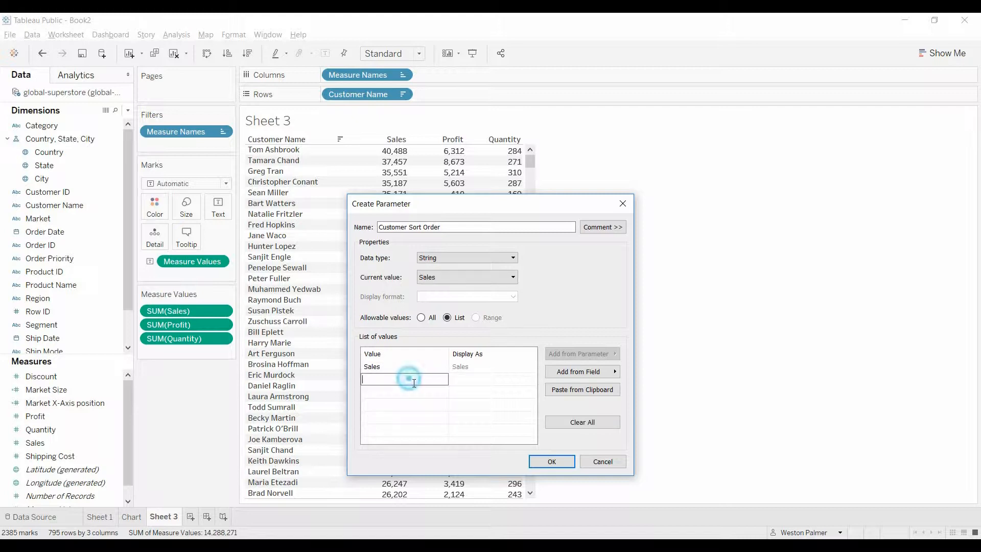
type("Profit")
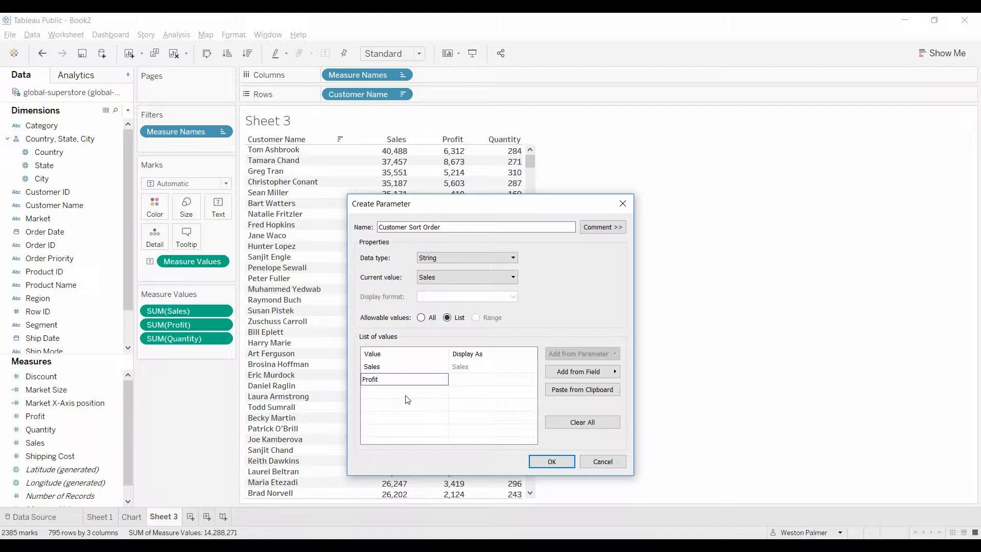
type("Quantity")
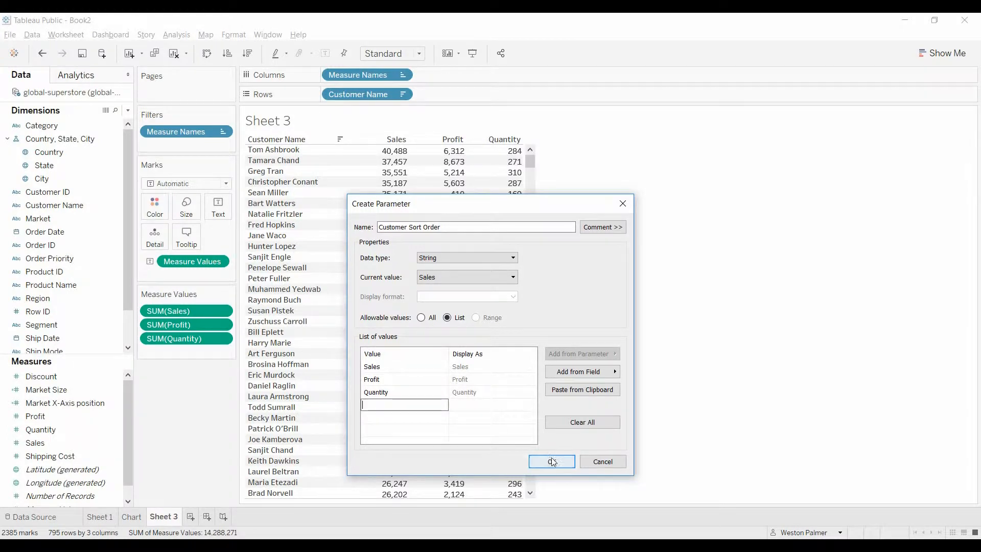
left_click(551, 461)
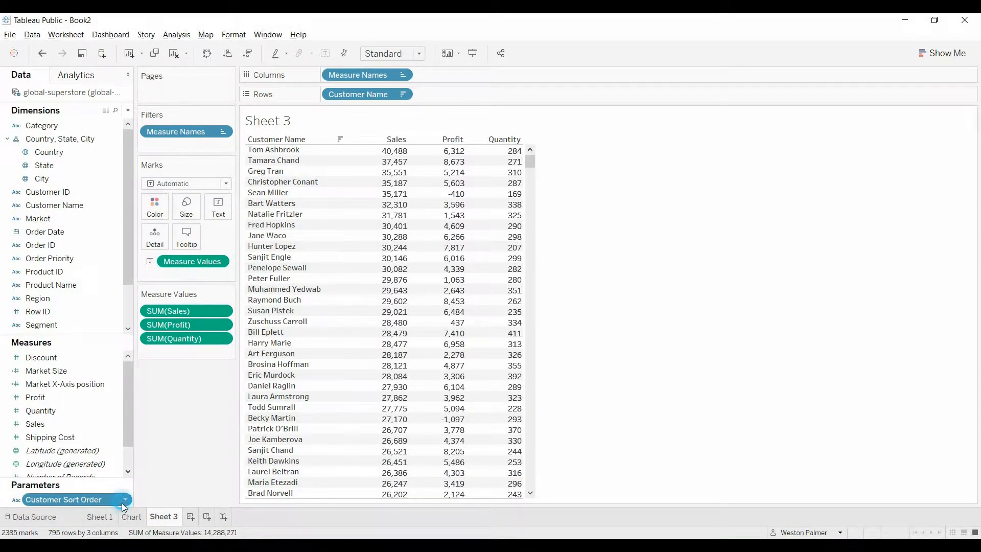
Show the Customer Sort Order parameter control on the sheet and set it to Quantity
right_click(64, 499)
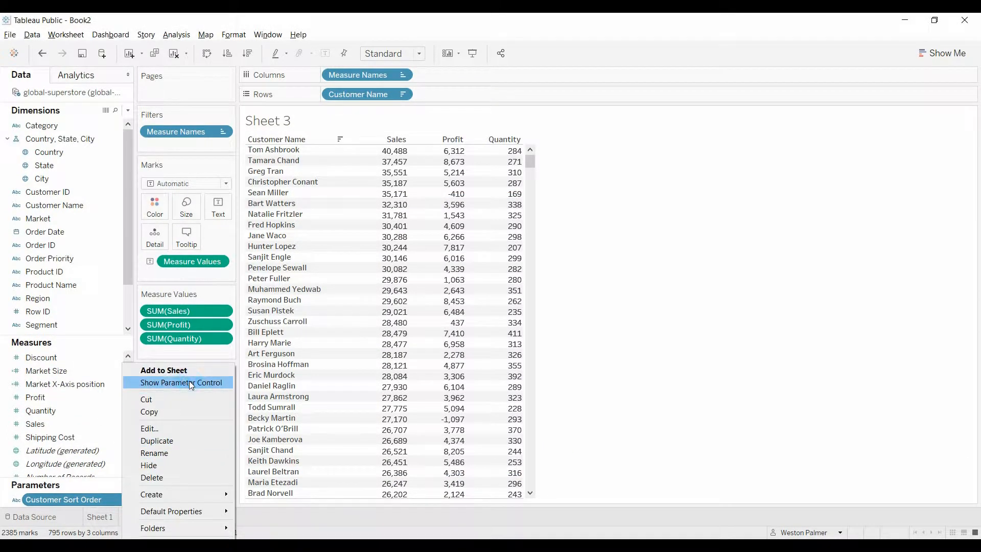
left_click(181, 383)
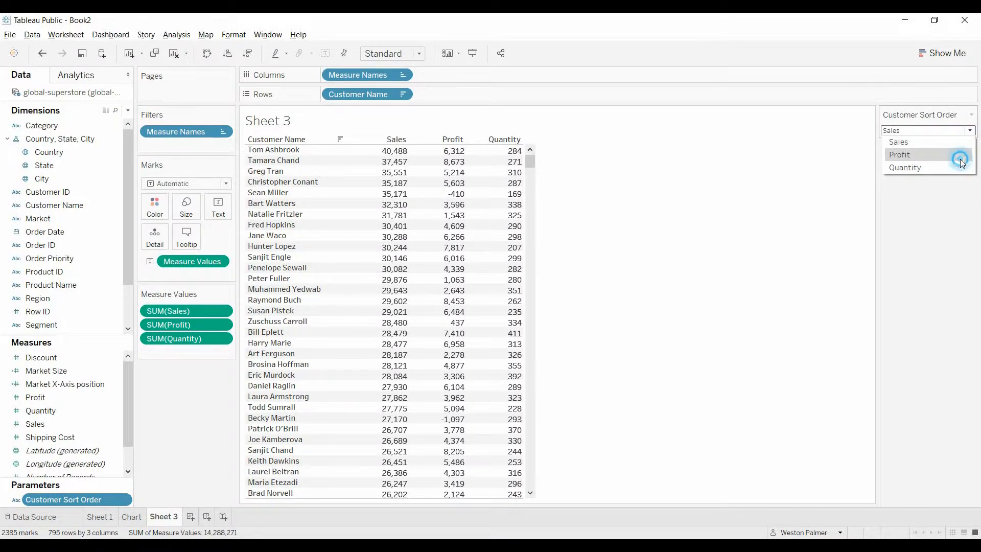
left_click(906, 167)
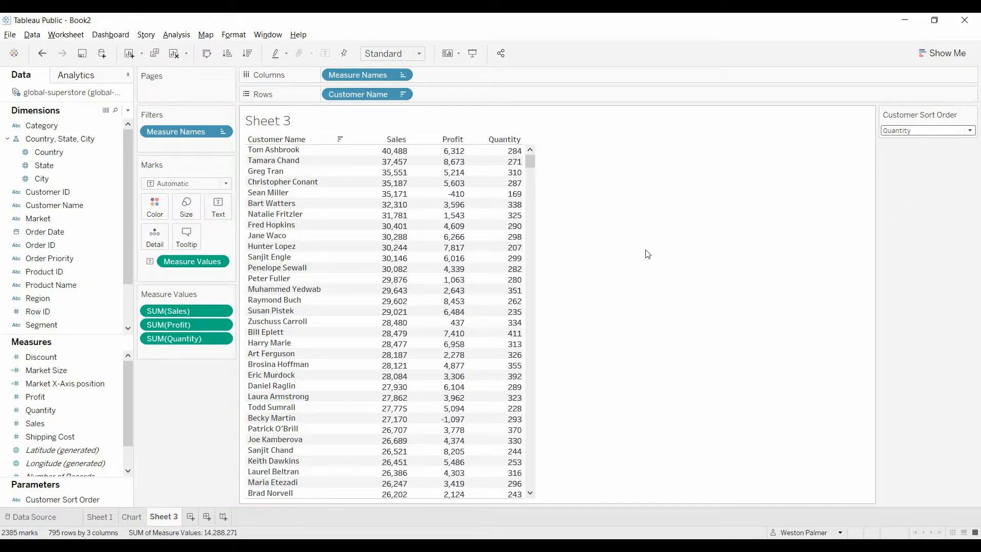
left_click(47, 370)
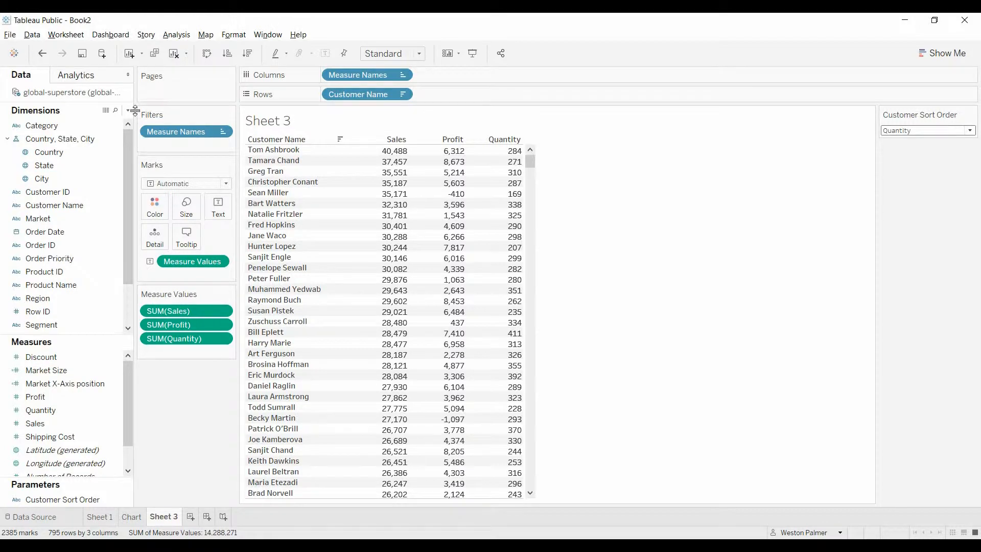
Start a calculated field Customer Sort Order with IF [Customer Sort Order]="Sales" THEN [Sales]
left_click(128, 110)
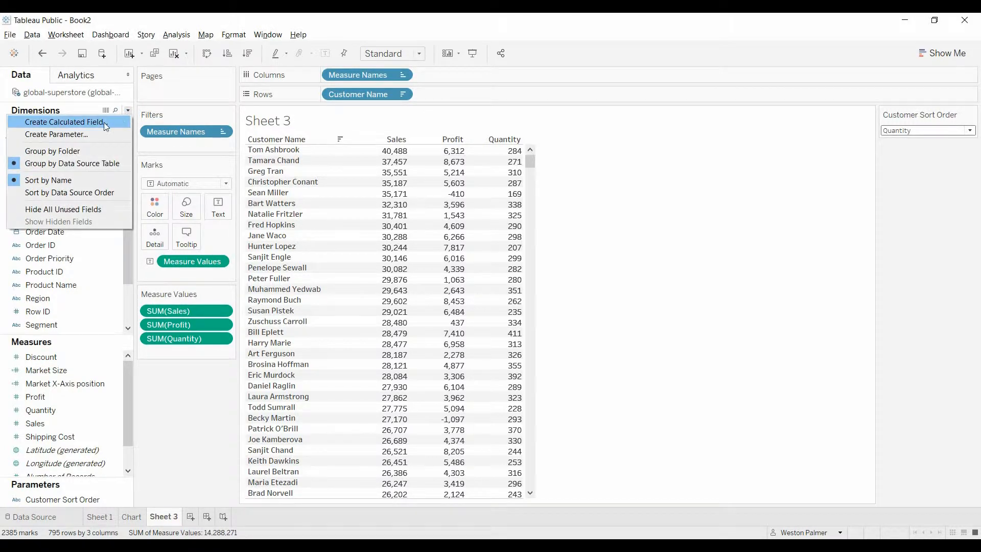
left_click(63, 123)
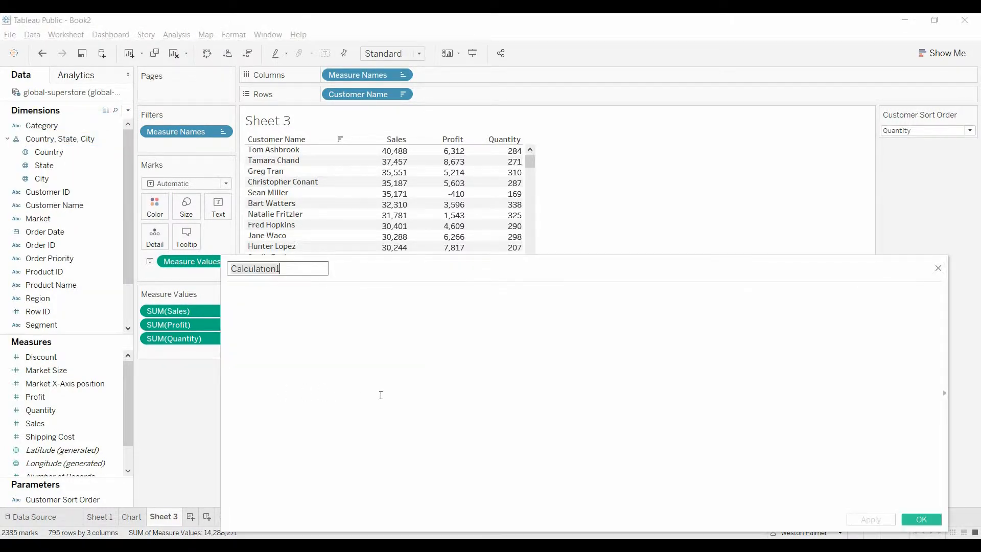
type("Customer Sort Order")
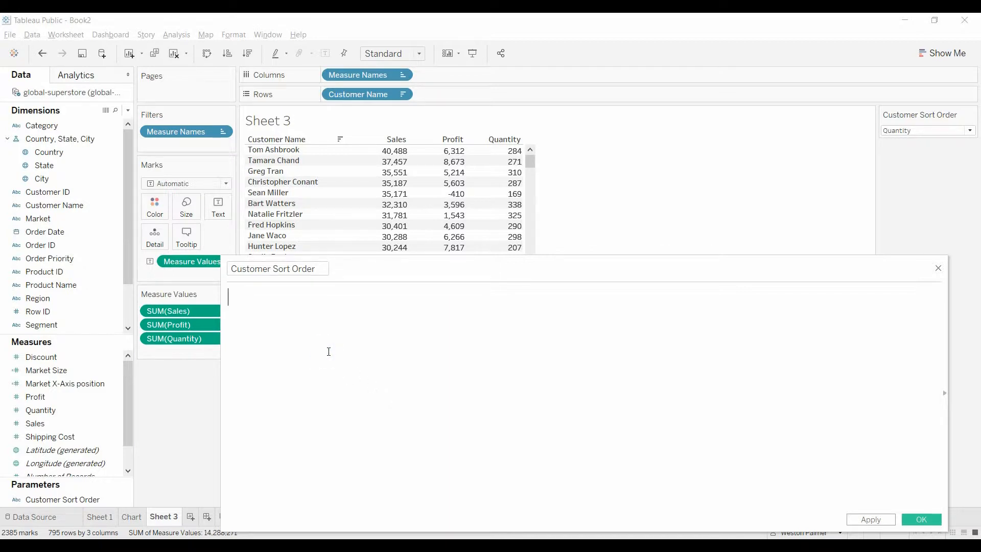
type("If")
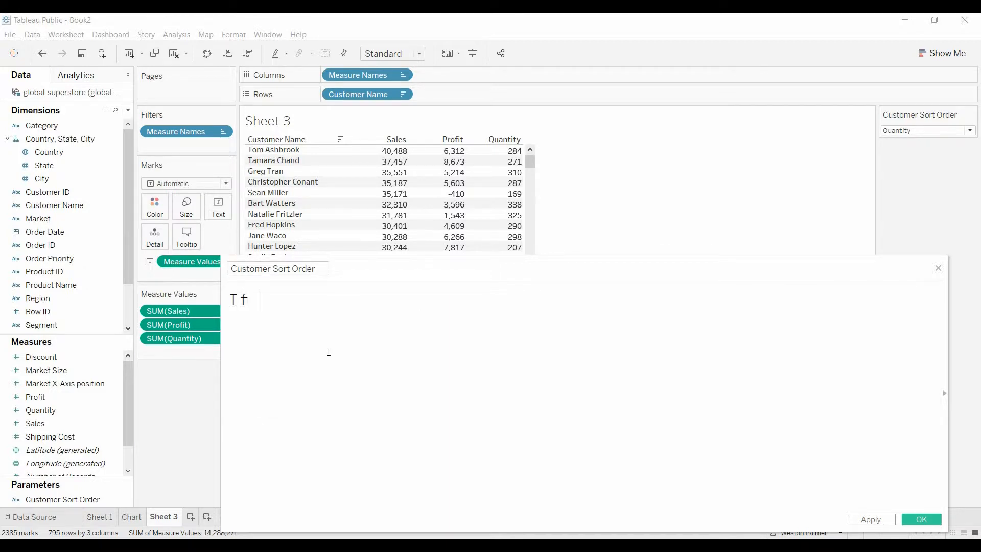
type("cust")
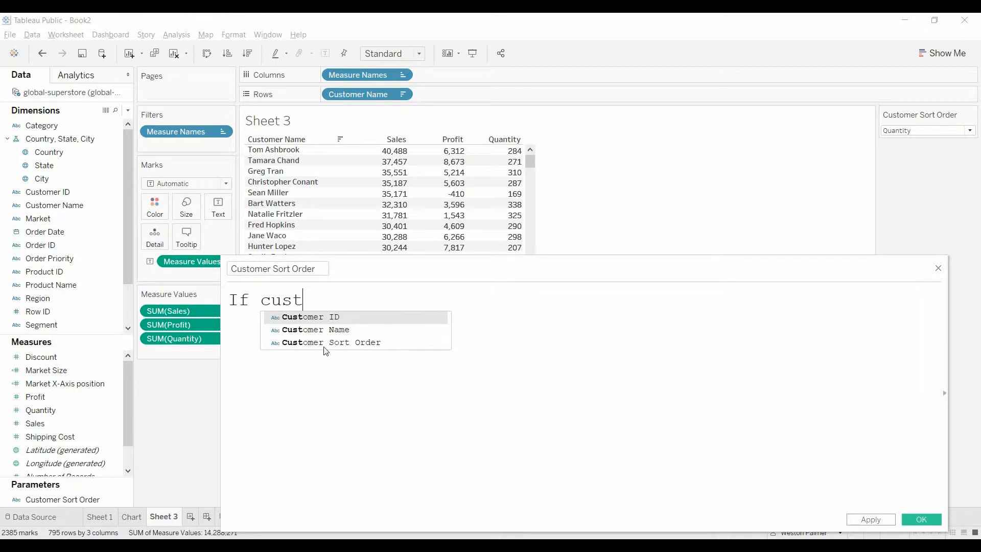
left_click(333, 342)
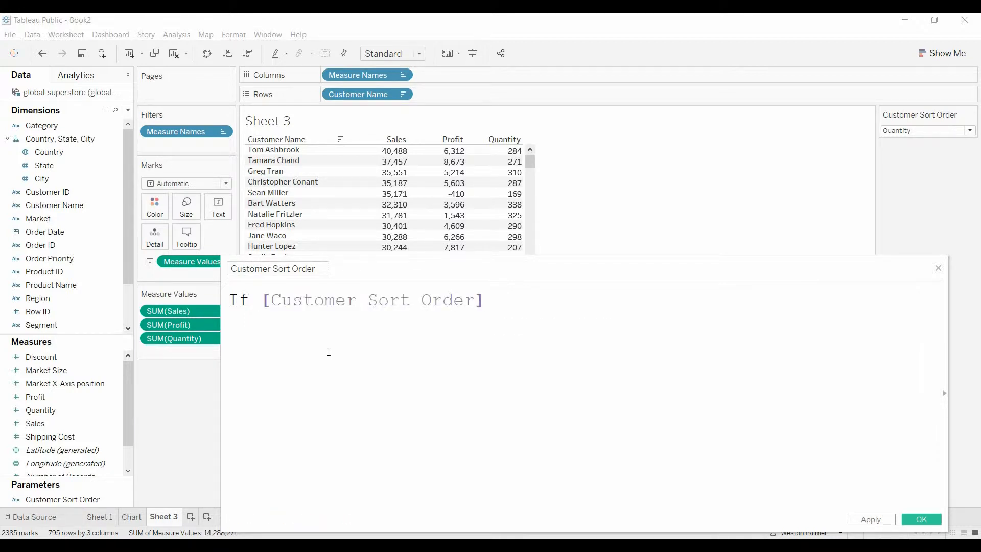
type("=\"Sales")
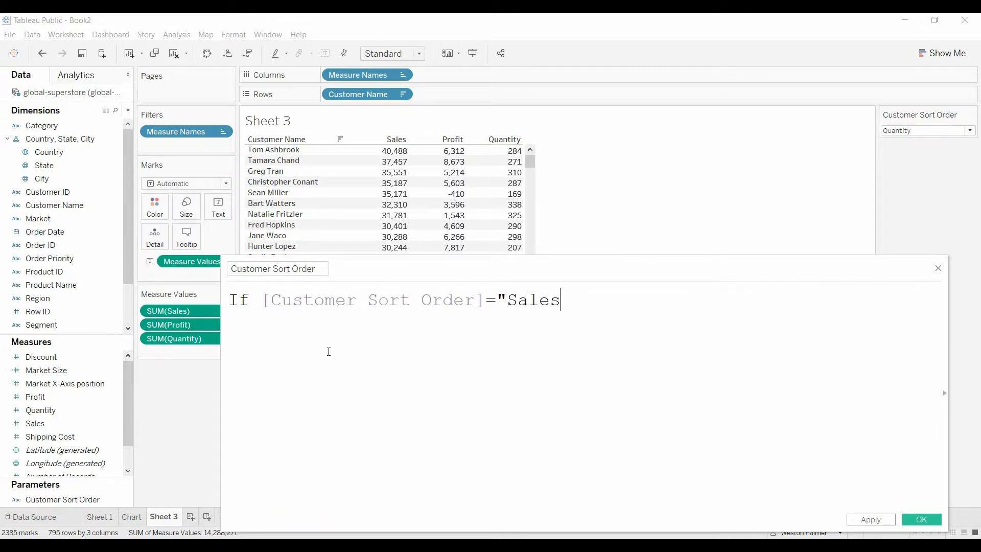
type("\" THEN")
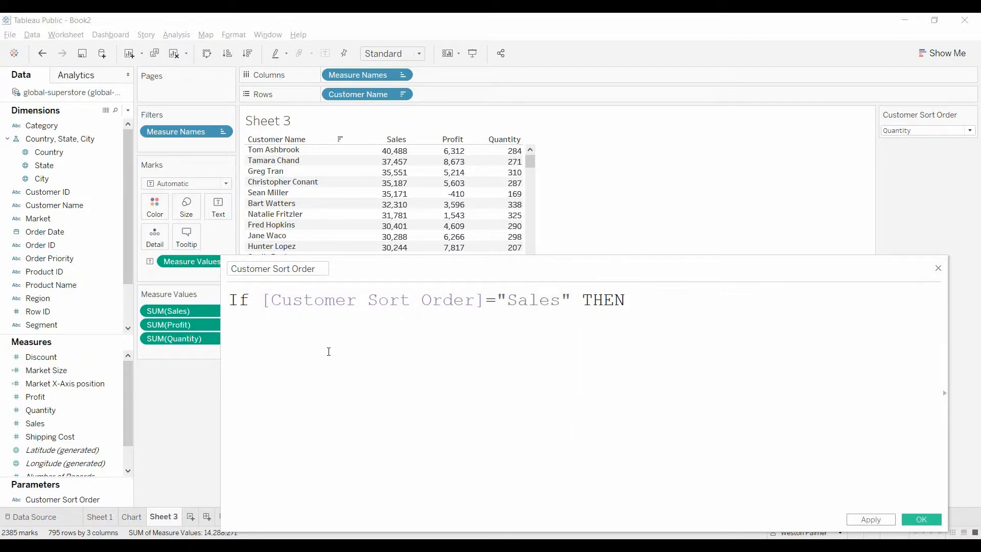
type("sal")
type("elseif")
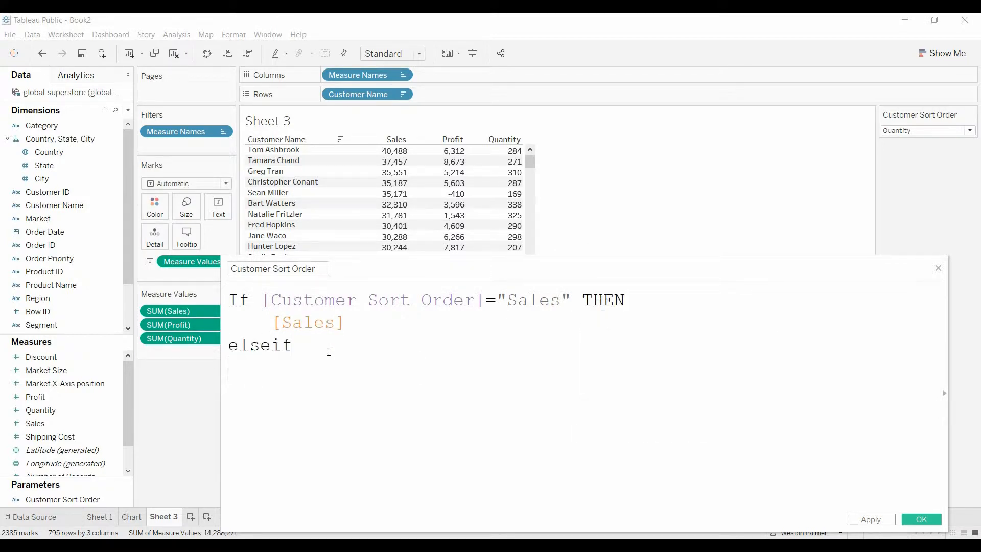
Add ELSEIF branches returning [Profit] for "Profit" and [Quantity] for "Quantity", then END
type("customer Sort Order]=")
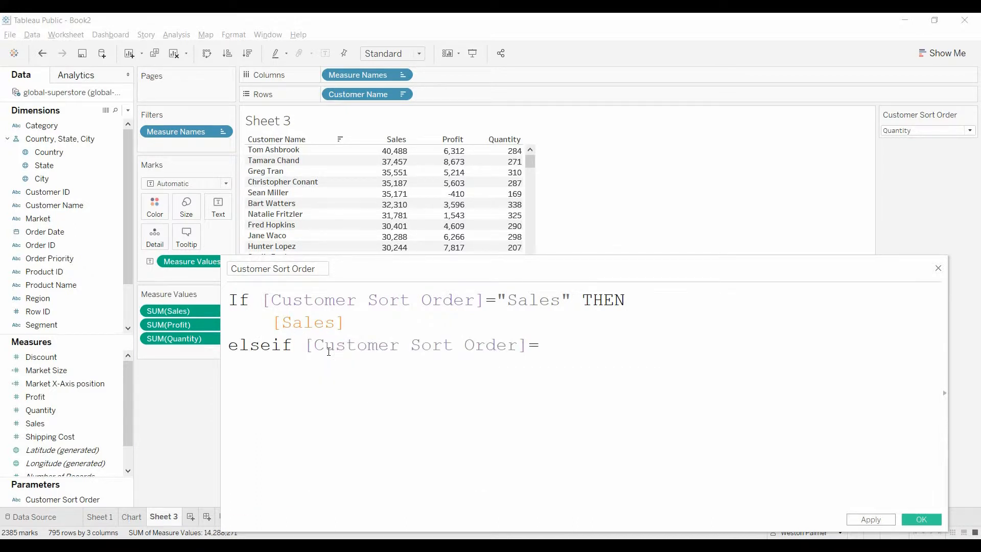
type("\"Profi")
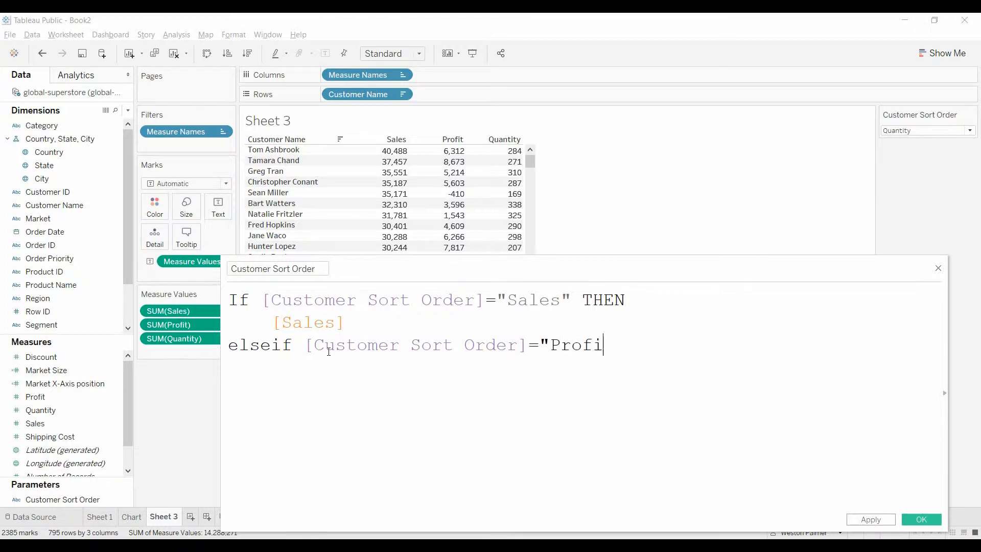
type("t\" the")
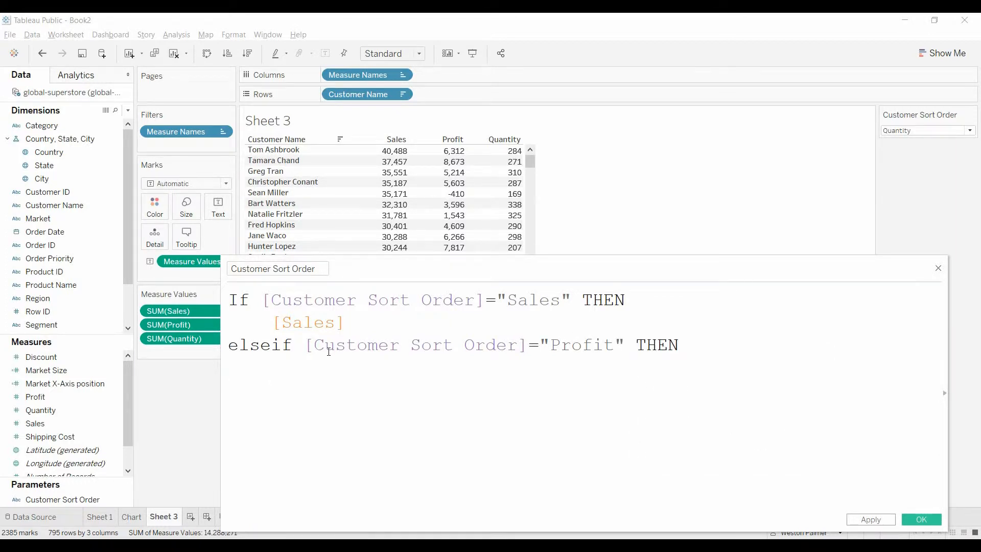
type("[Profit]")
type("elseif cu")
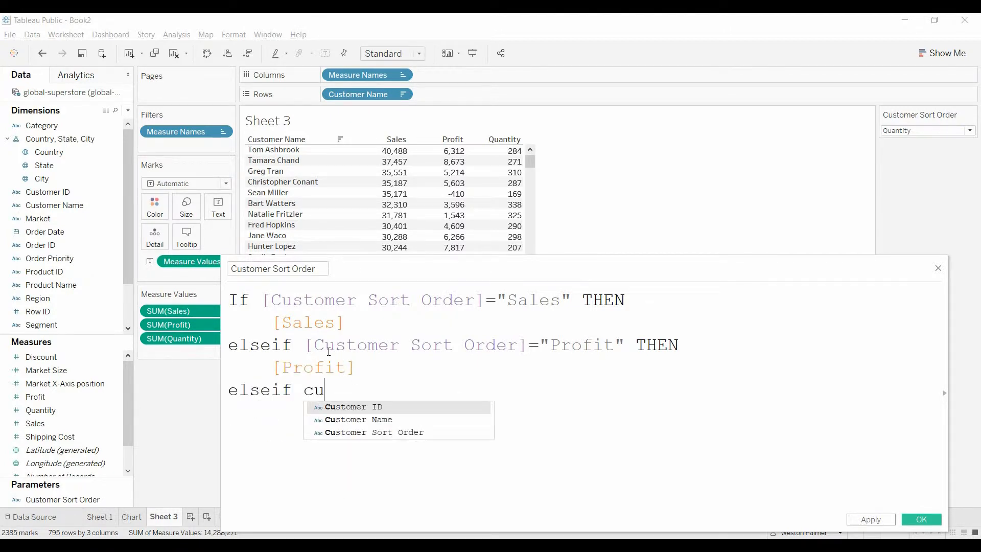
type("stomer")
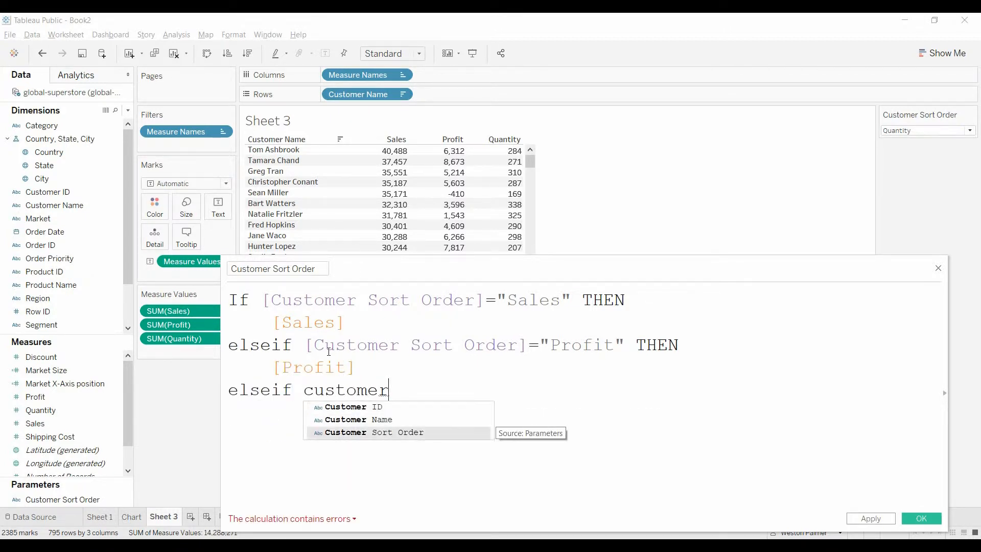
left_click(380, 432)
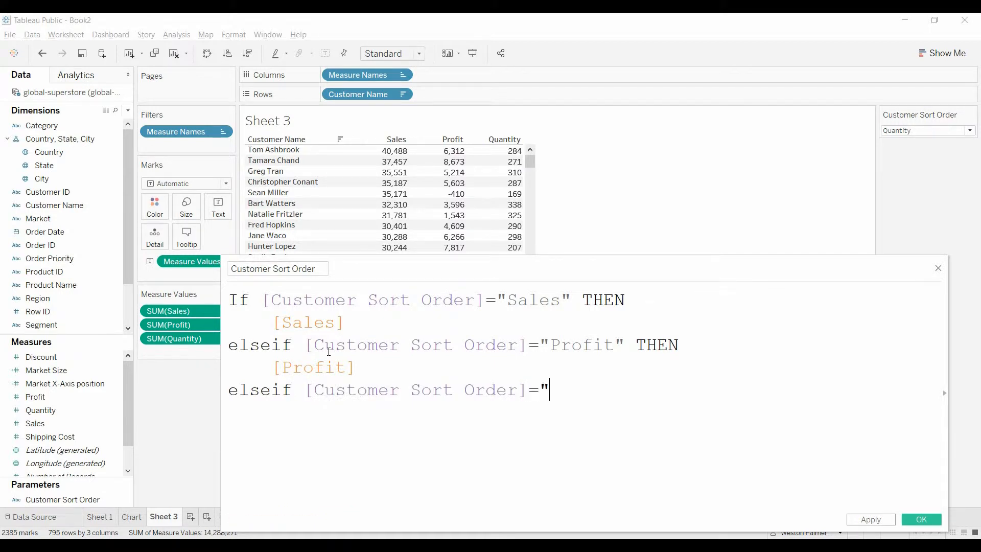
type("Quan")
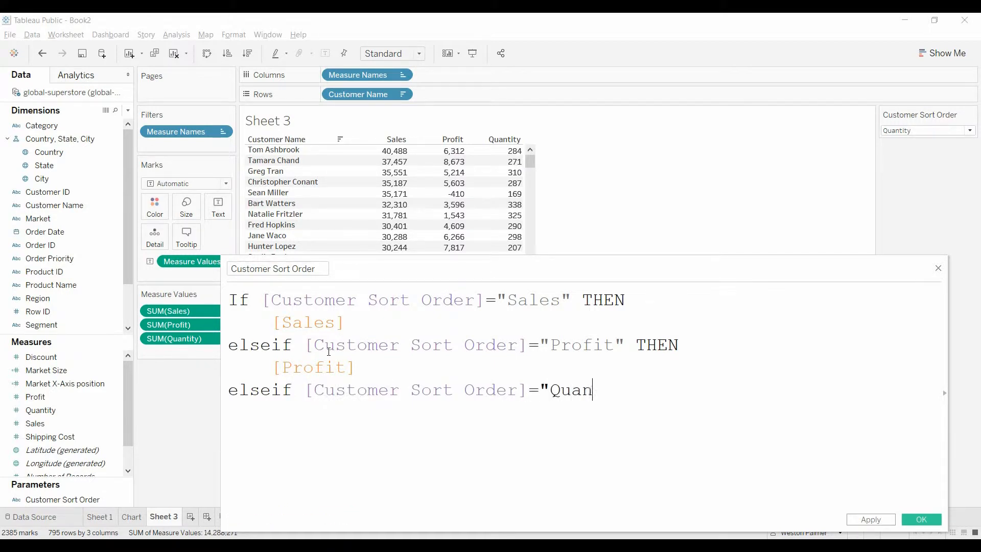
type("tity\" t")
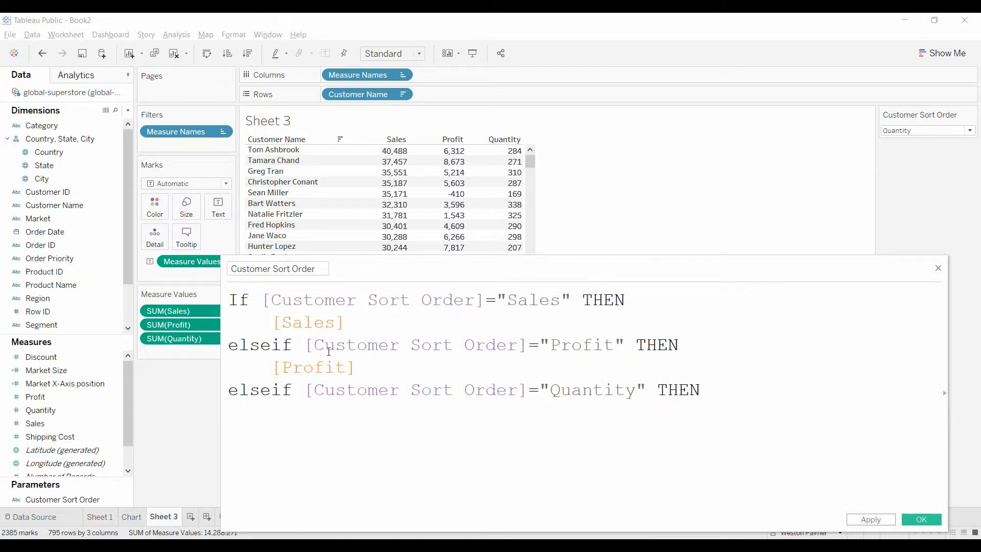
type("[Quantity]")
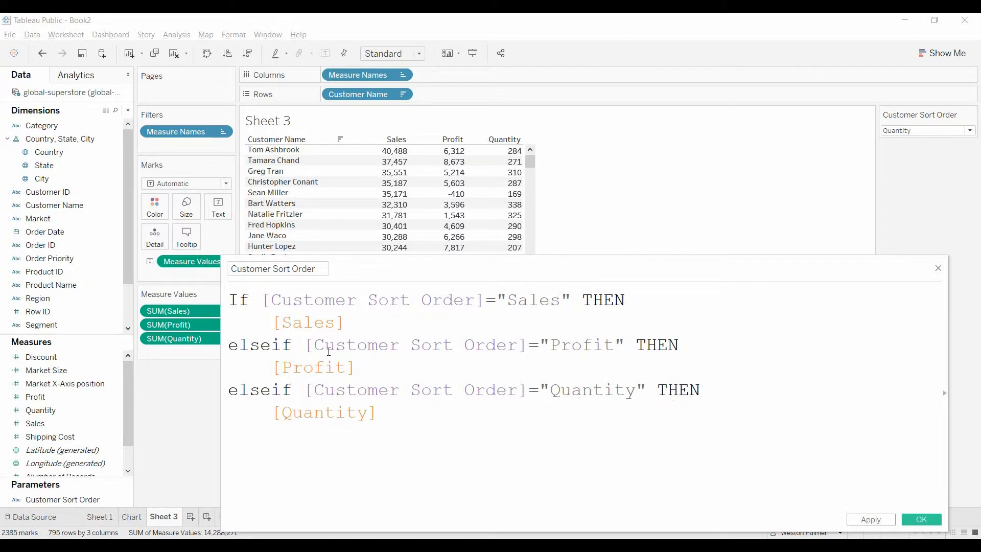
type("END")
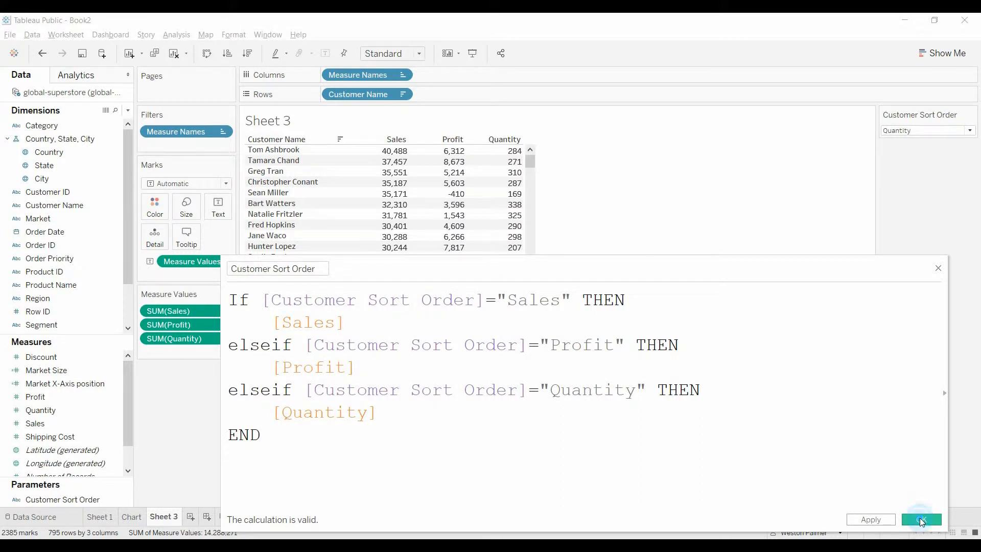
Save the calculation and make the Customer Sort Order pill on Rows a dimension
left_click(922, 519)
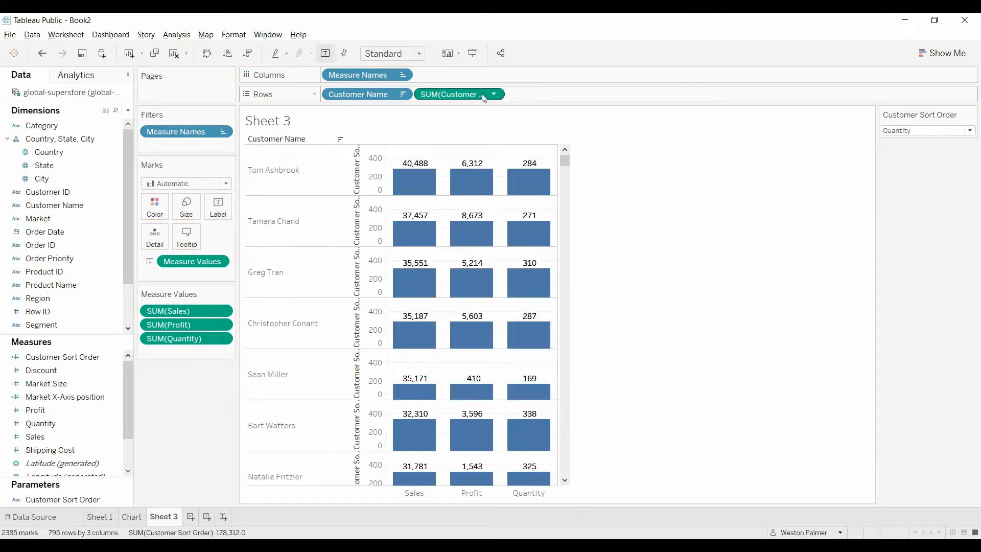
left_click(494, 94)
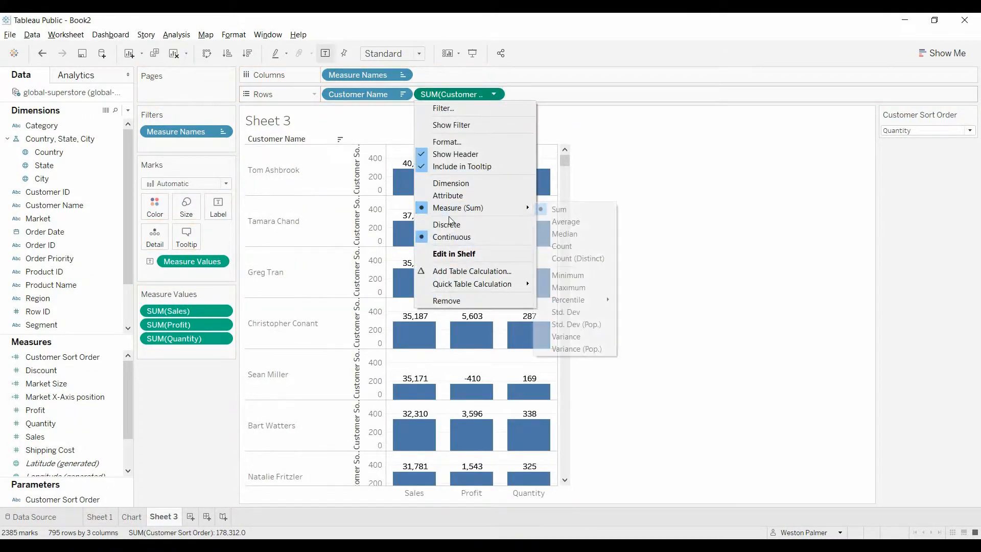
left_click(446, 223)
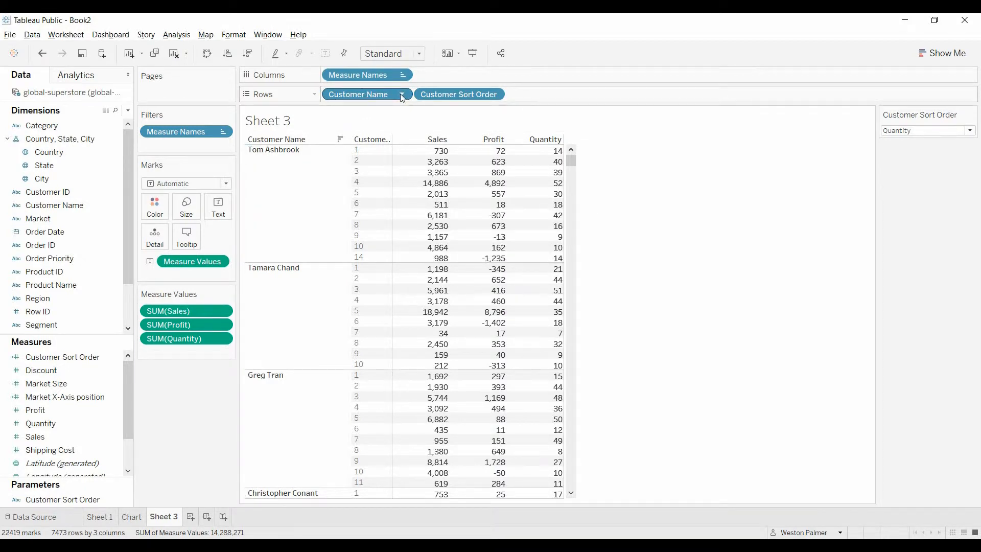
mouse_move(401, 97)
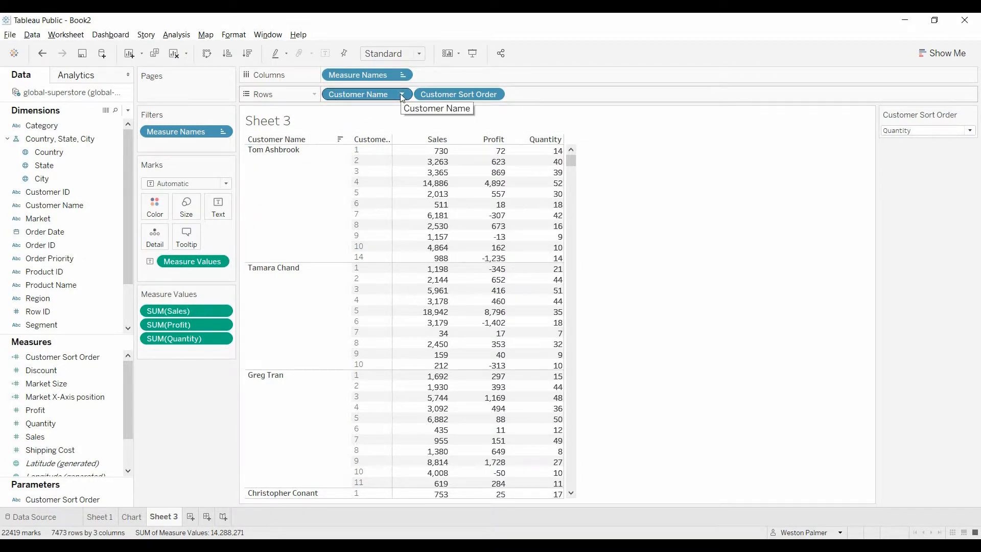
mouse_move(396, 102)
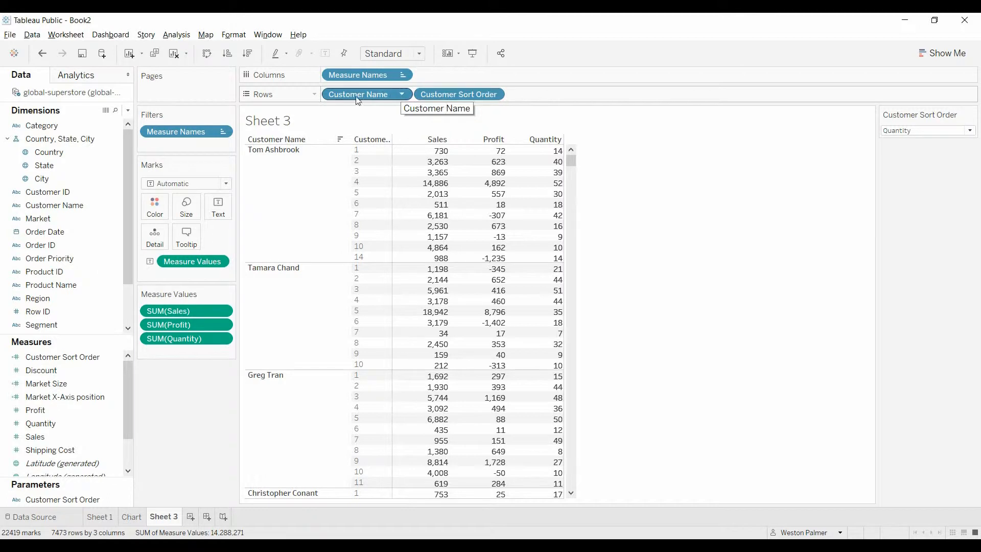
mouse_move(366, 100)
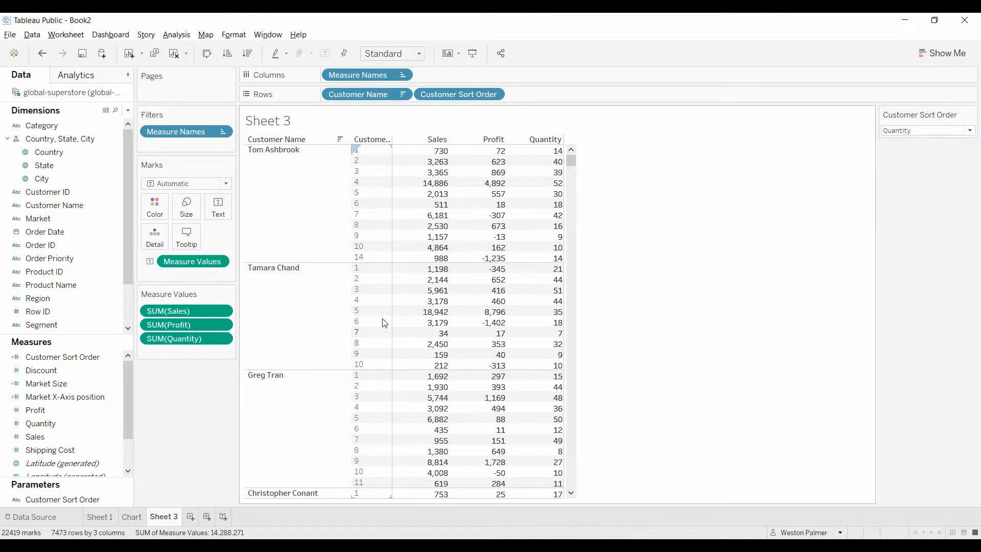
left_click(436, 268)
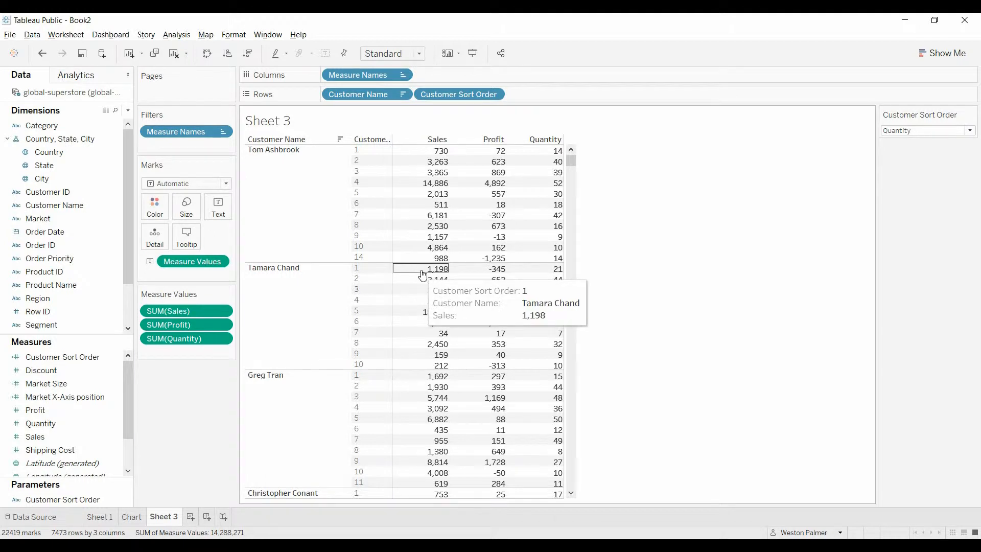
mouse_move(499, 108)
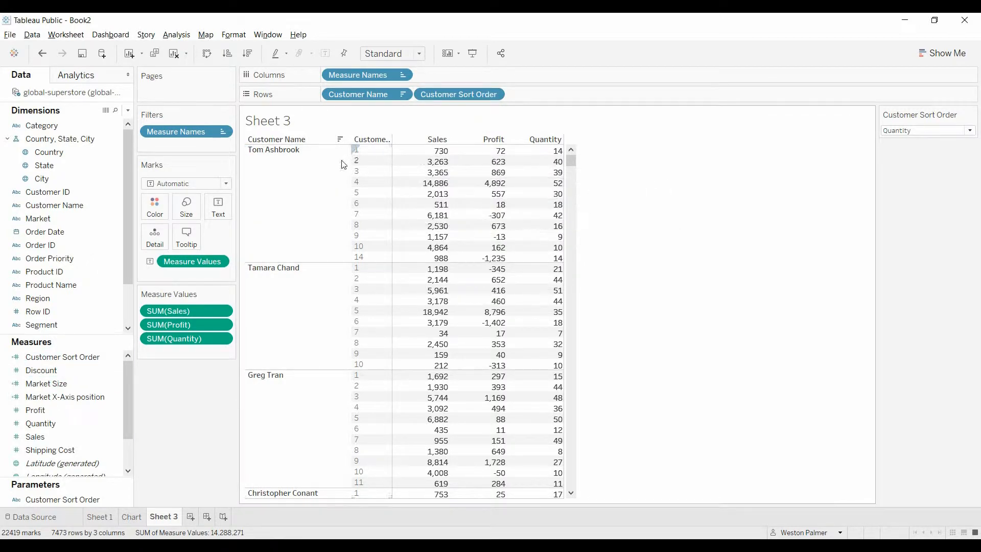
Edit the field so the Sales branch becomes {FIXED [Customer Name]: SUM([Sales])}
right_click(63, 357)
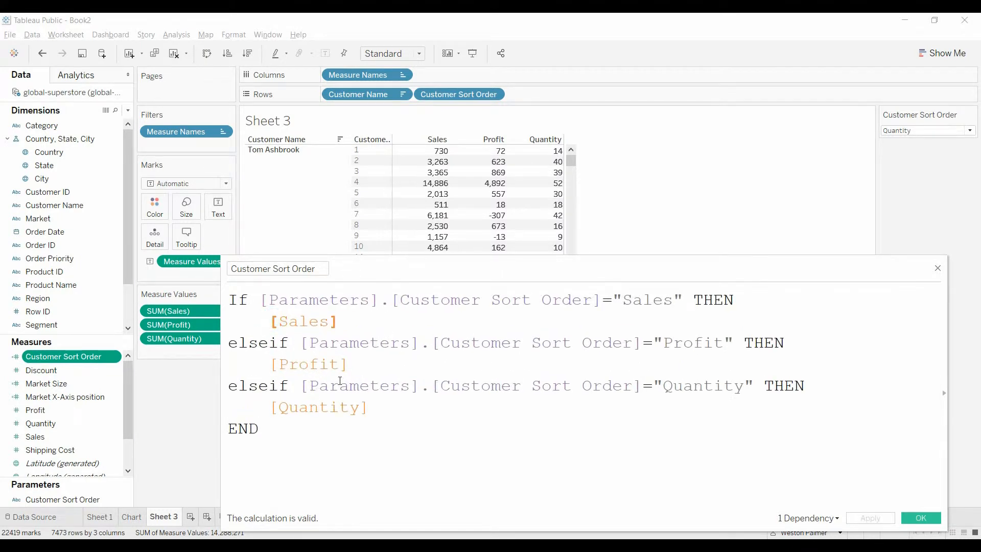
type("{FIXED")
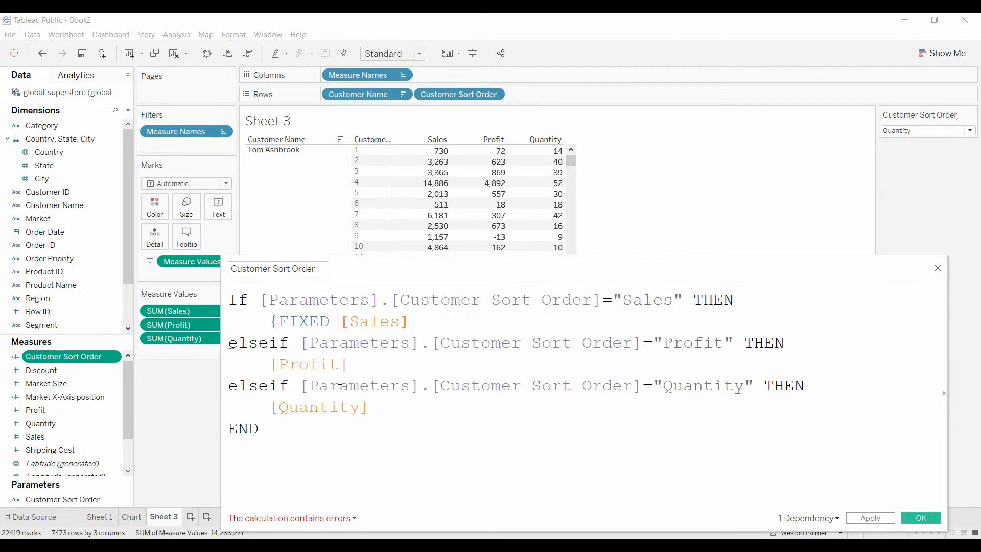
type("cust")
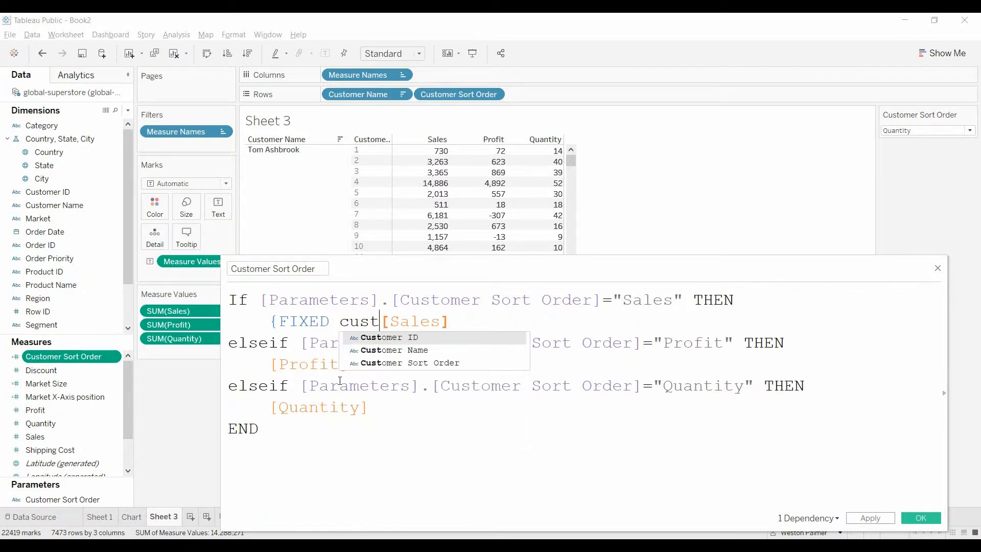
left_click(402, 350)
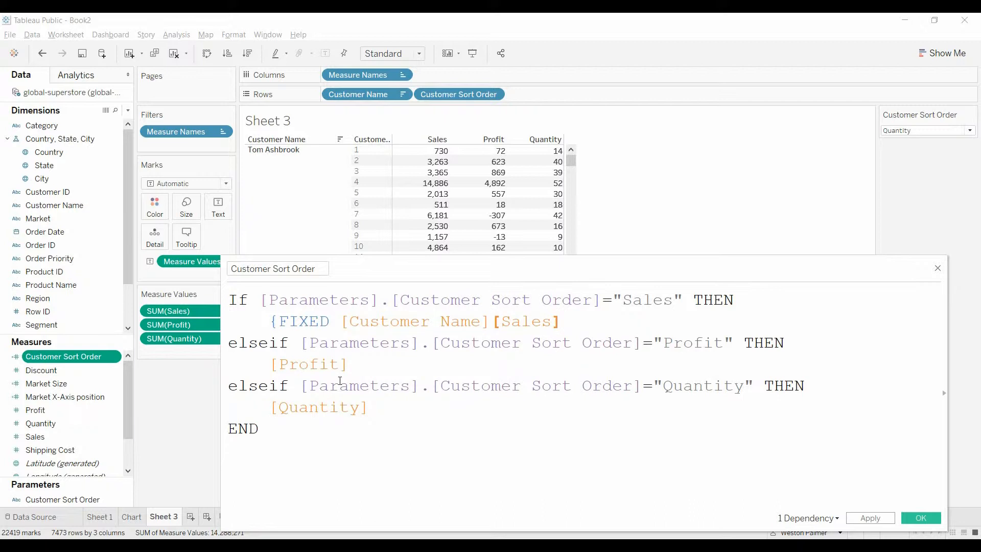
type(":sum")
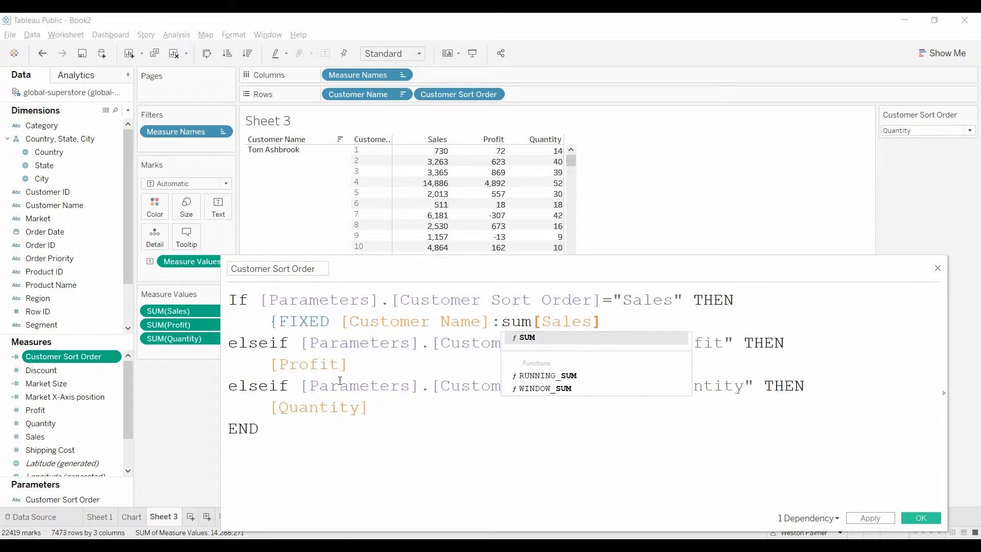
type("(")
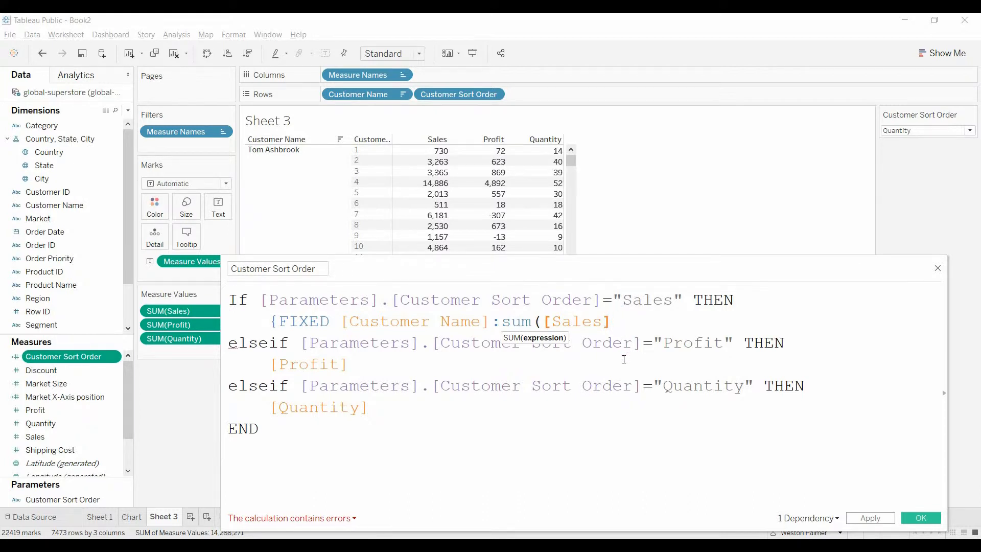
type(") }")
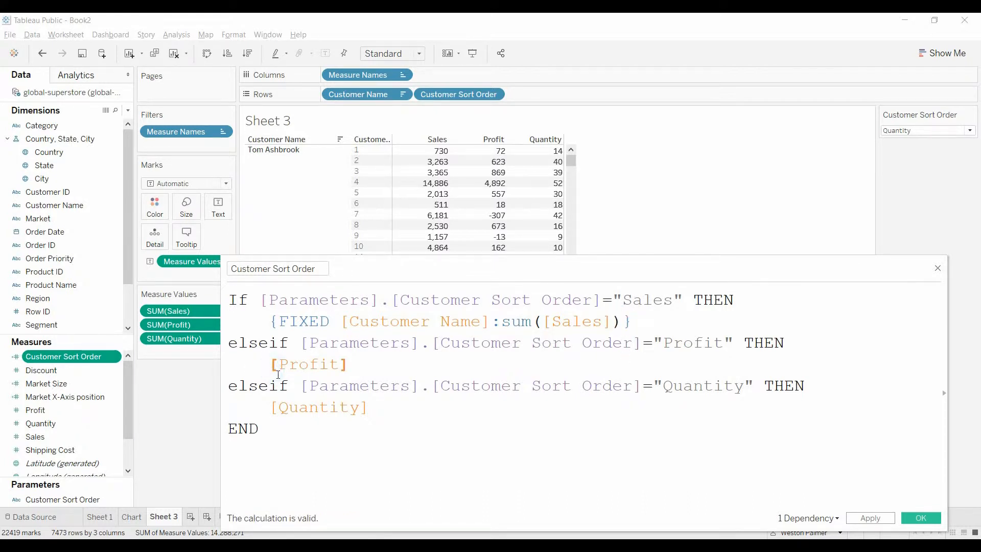
Wrap the Profit and Quantity branches in {FIXED [Customer Name]: SUM(...)} as well
type("{")
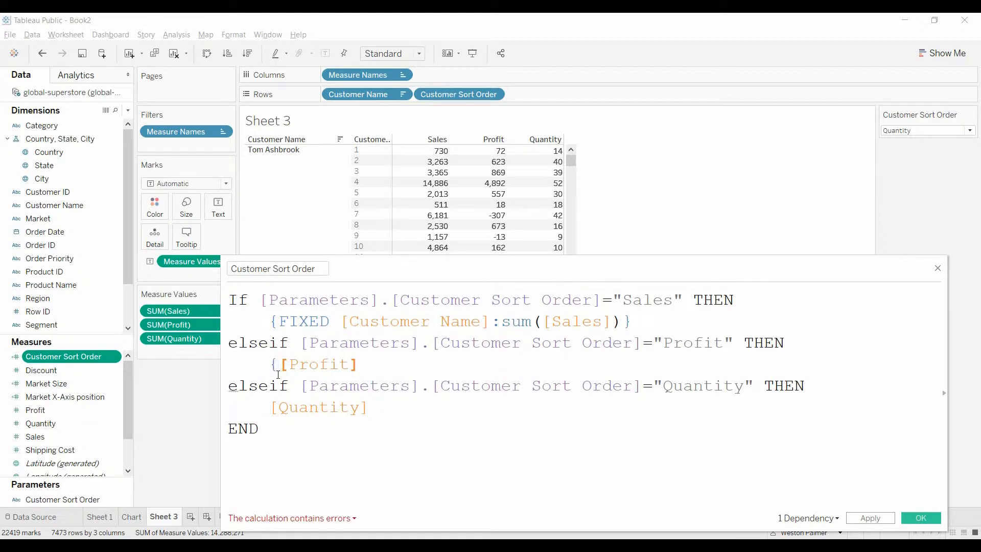
type("fixed custo")
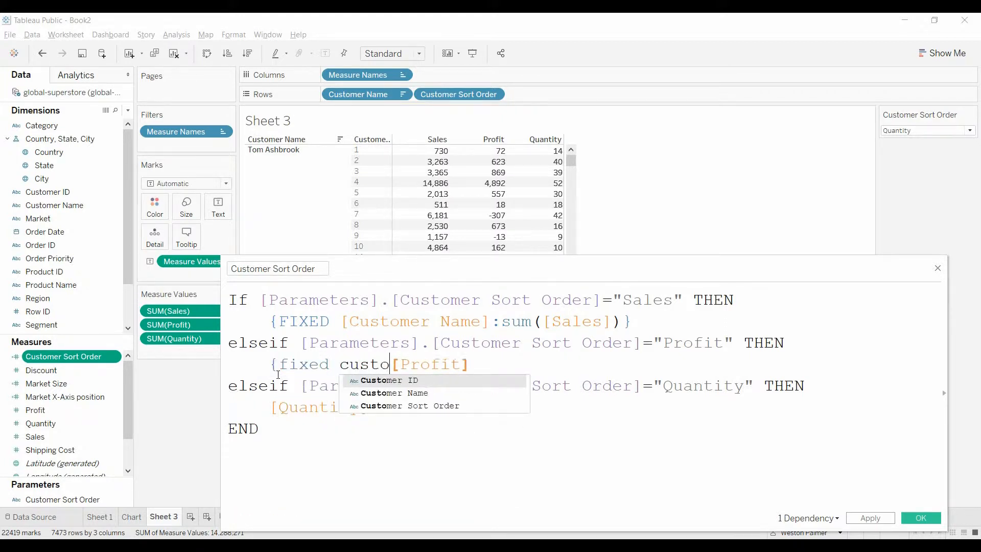
type("mer")
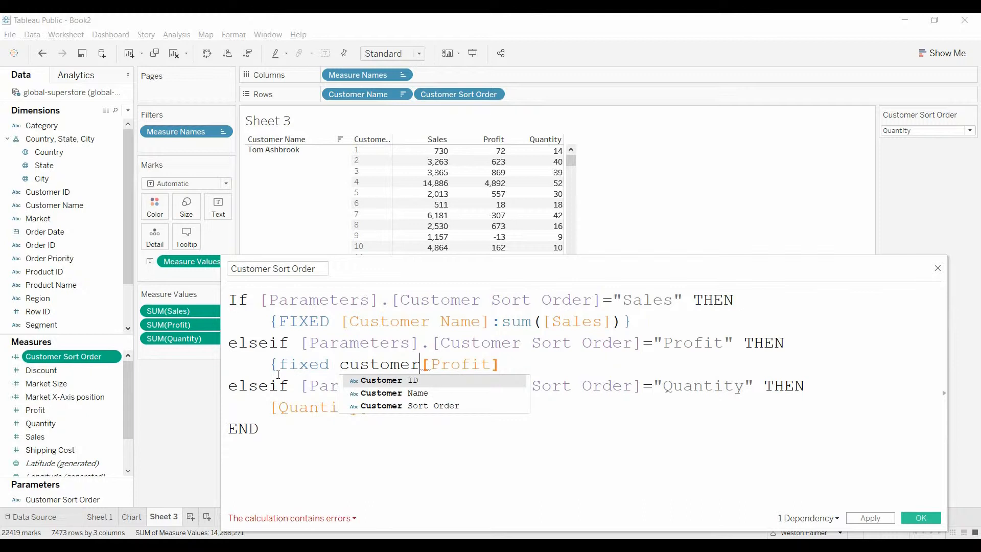
left_click(405, 392)
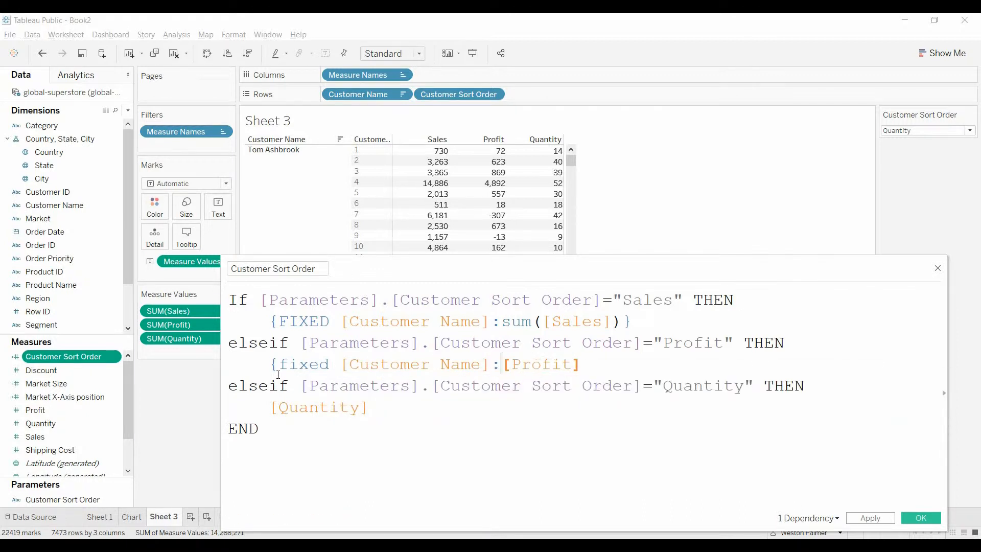
type("Sum (")
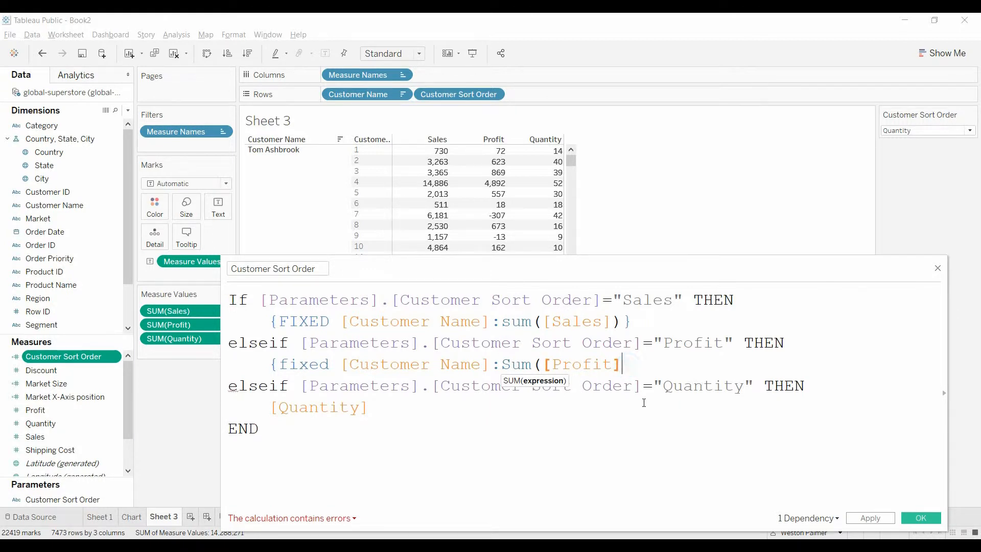
type(")}")
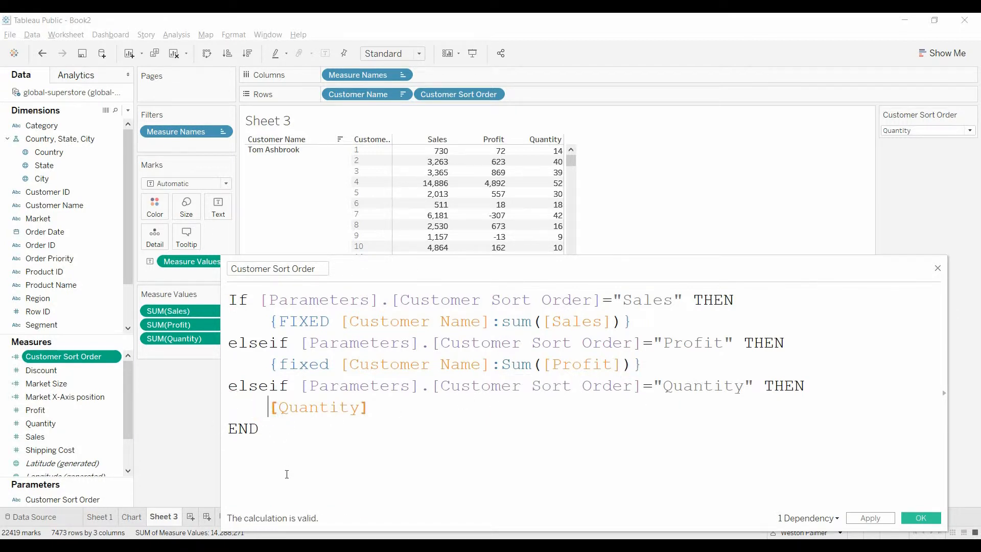
type("{Fxi")
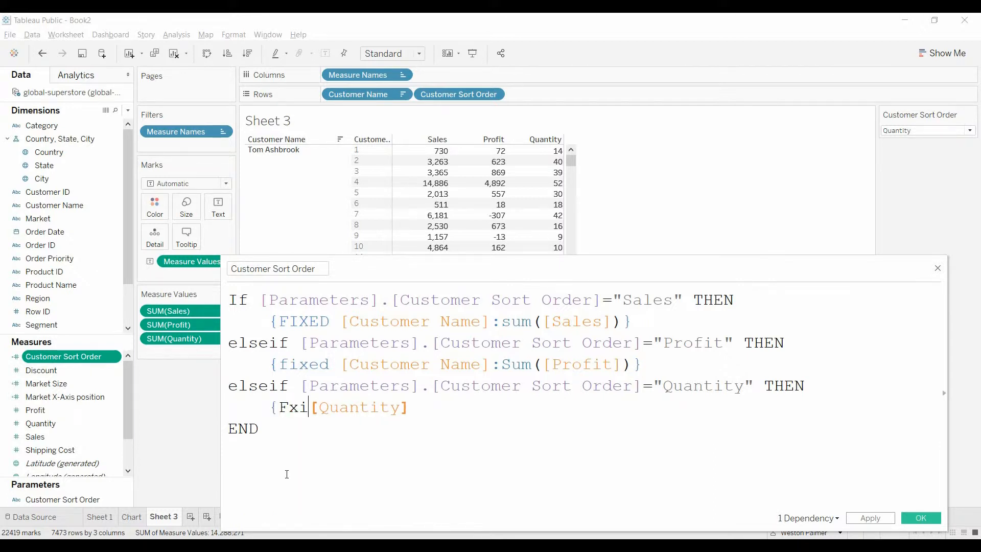
type("FIXED")
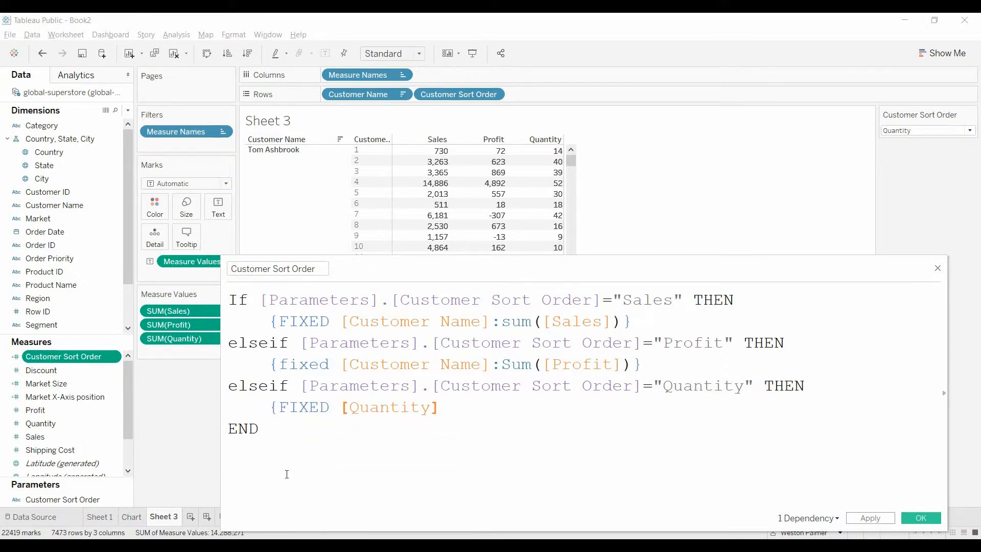
type("customer Name]:")
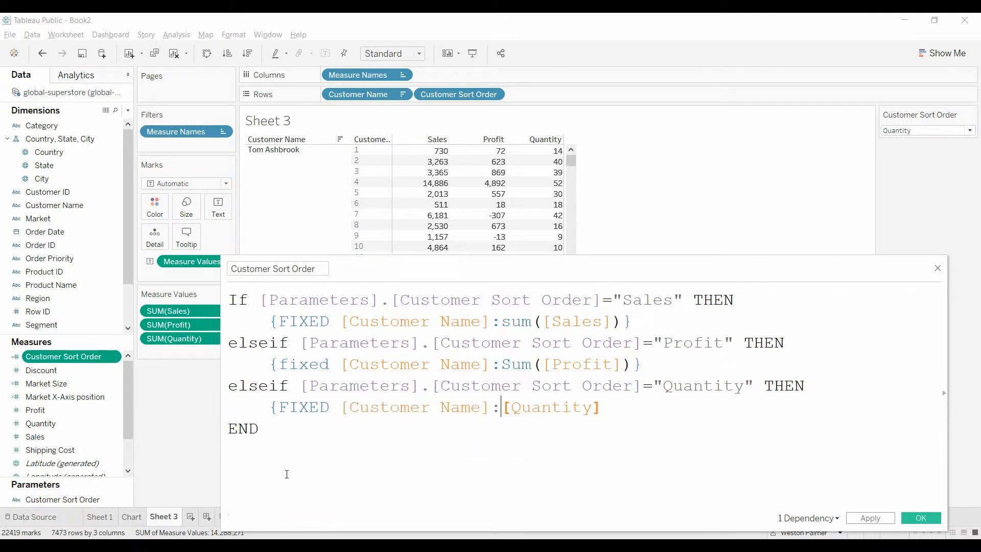
type("sum(")
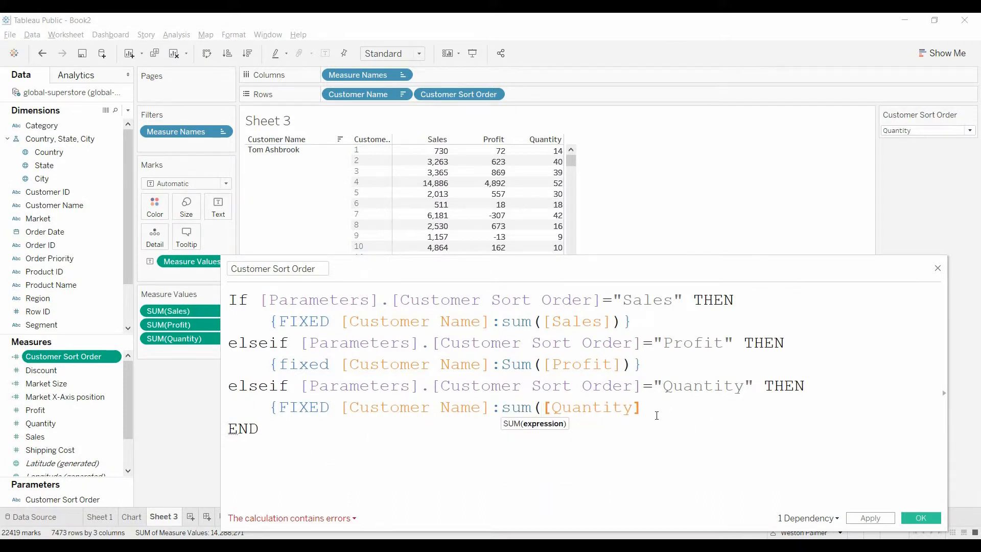
type(") }")
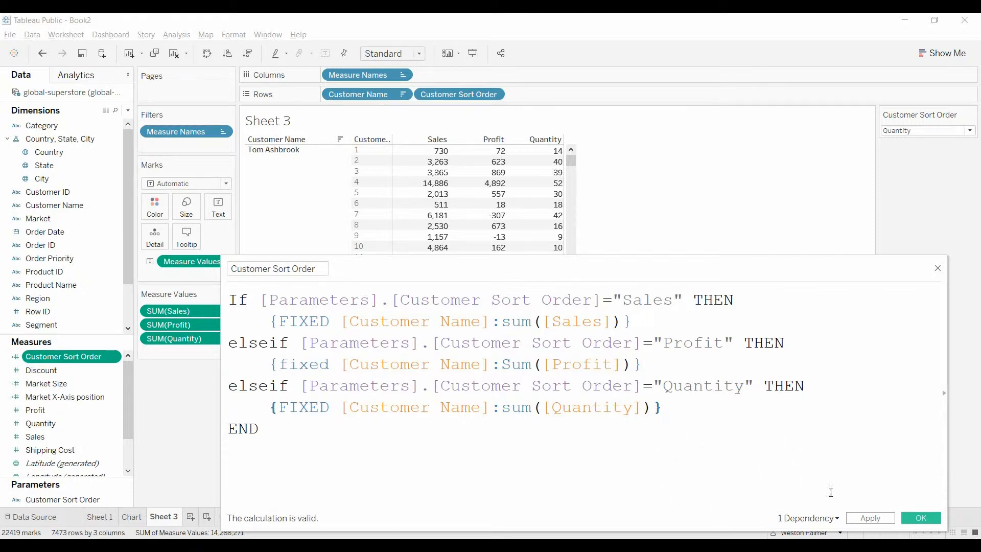
Save the revised calculation and sort the table descending by Customer Sort Order
left_click(921, 517)
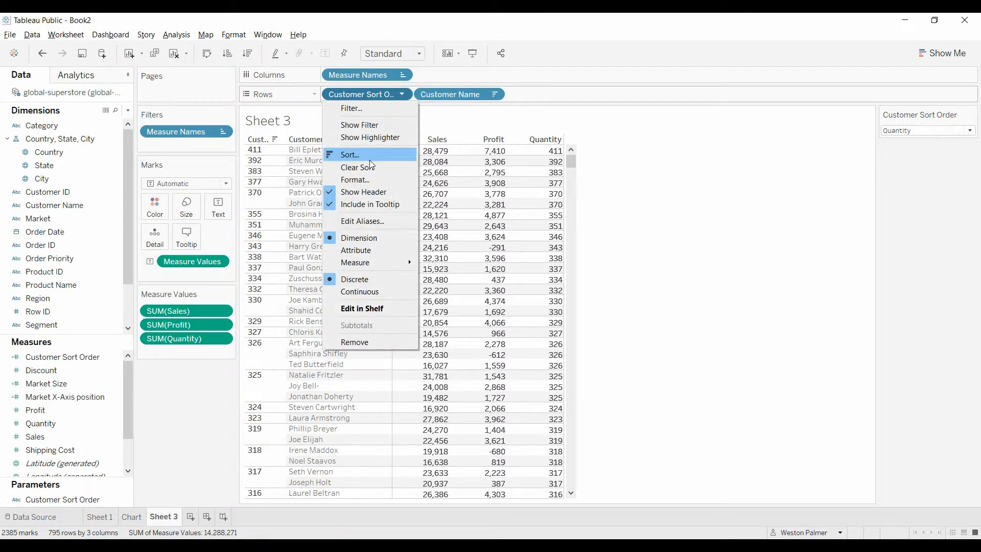
left_click(413, 121)
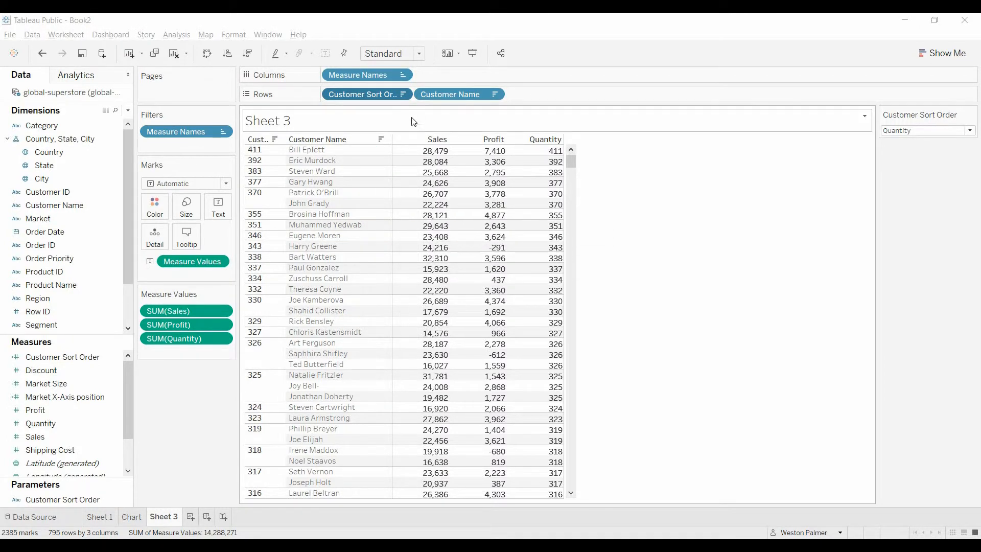
left_click(367, 94)
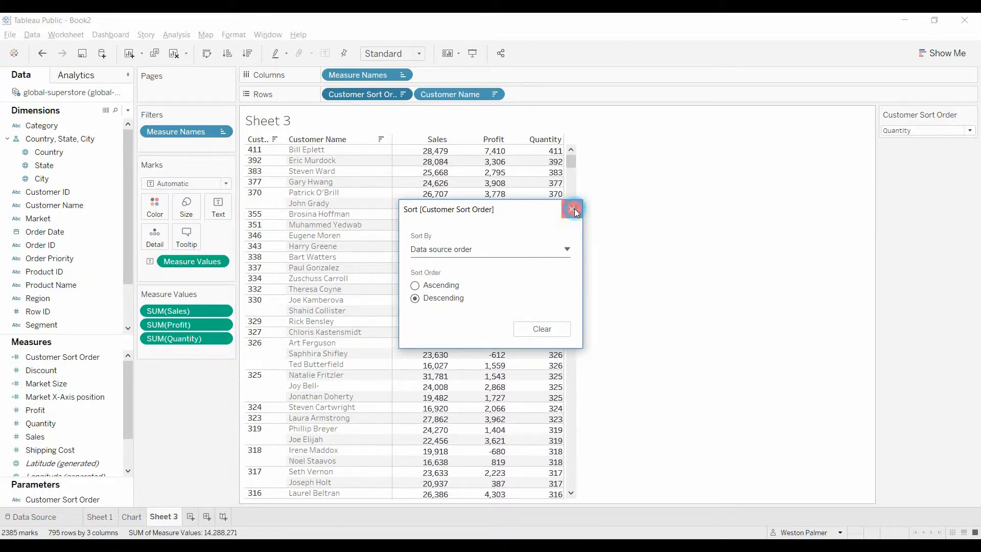
left_click(571, 208)
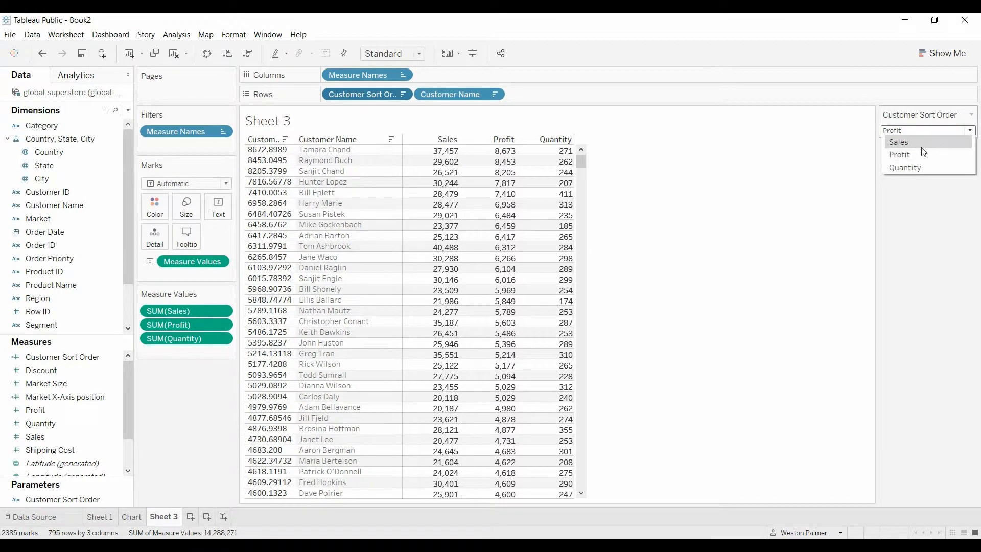
Set the parameter control to Sales so customers rank by descending sales
left_click(899, 142)
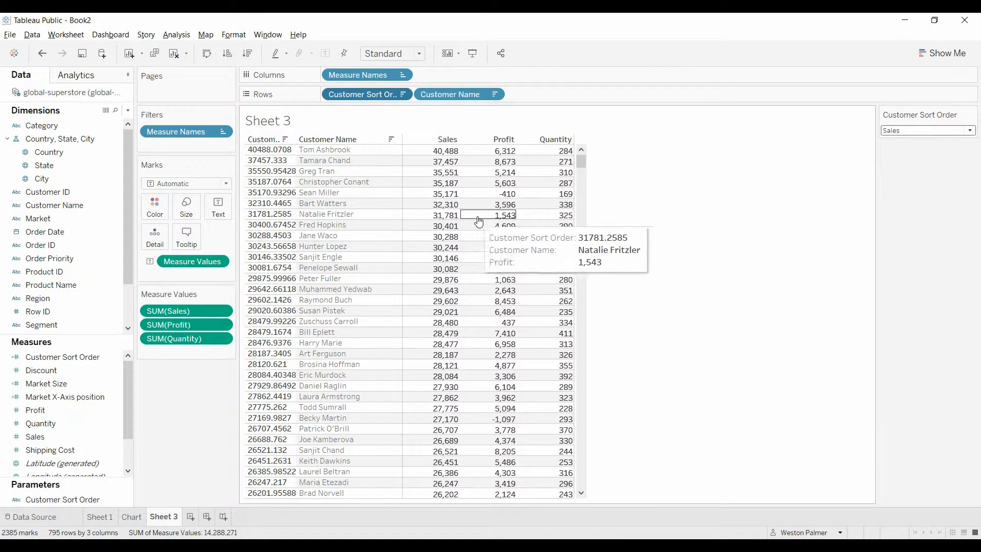
mouse_move(373, 113)
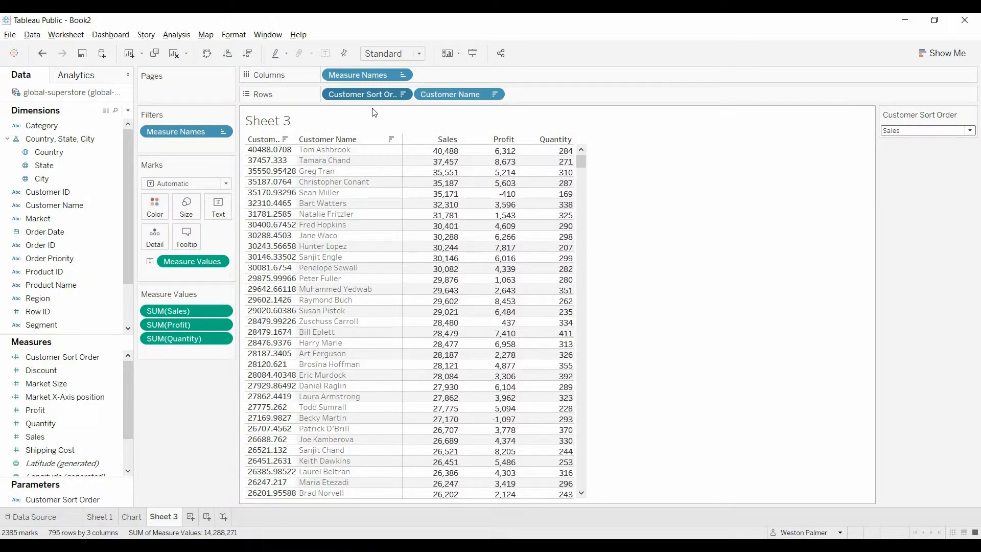
left_click(402, 94)
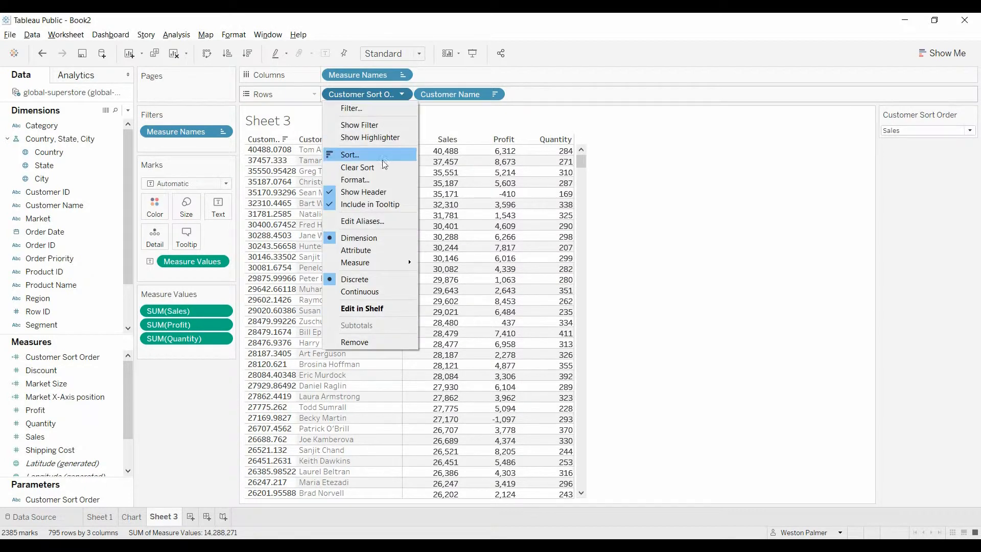
mouse_move(377, 205)
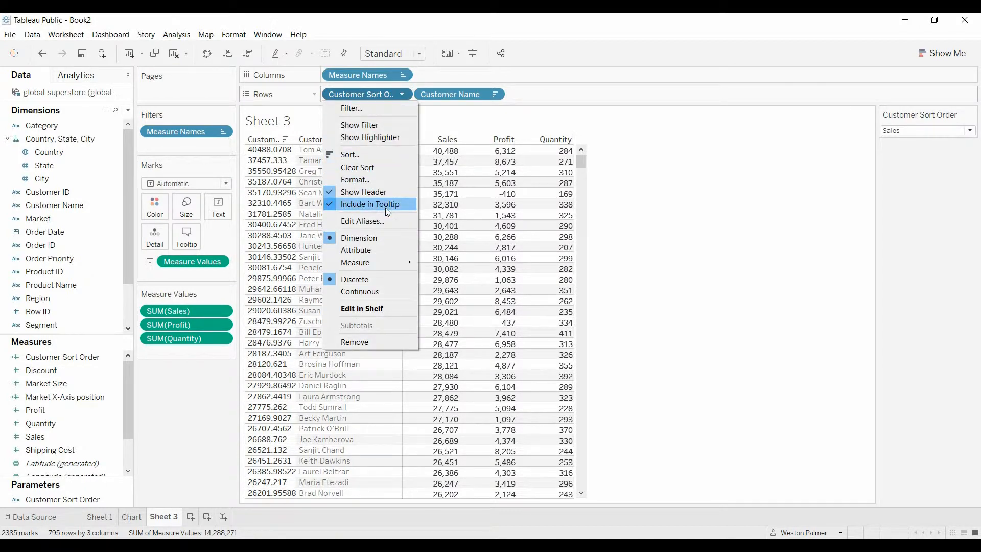